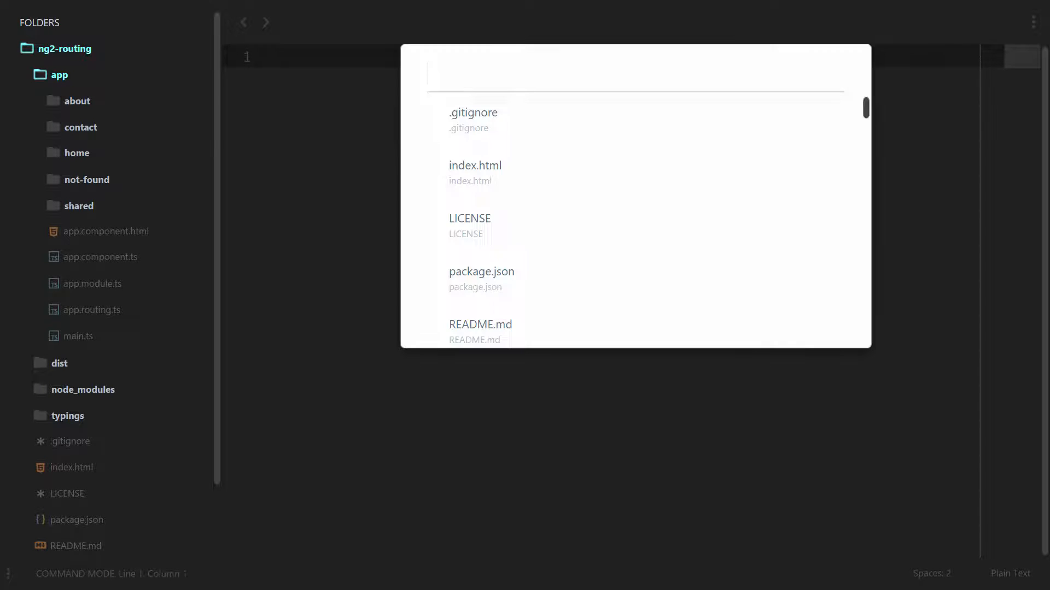
- Open about.routing.ts via Go to File with 'aboutroutin'
text(aboutroutin)
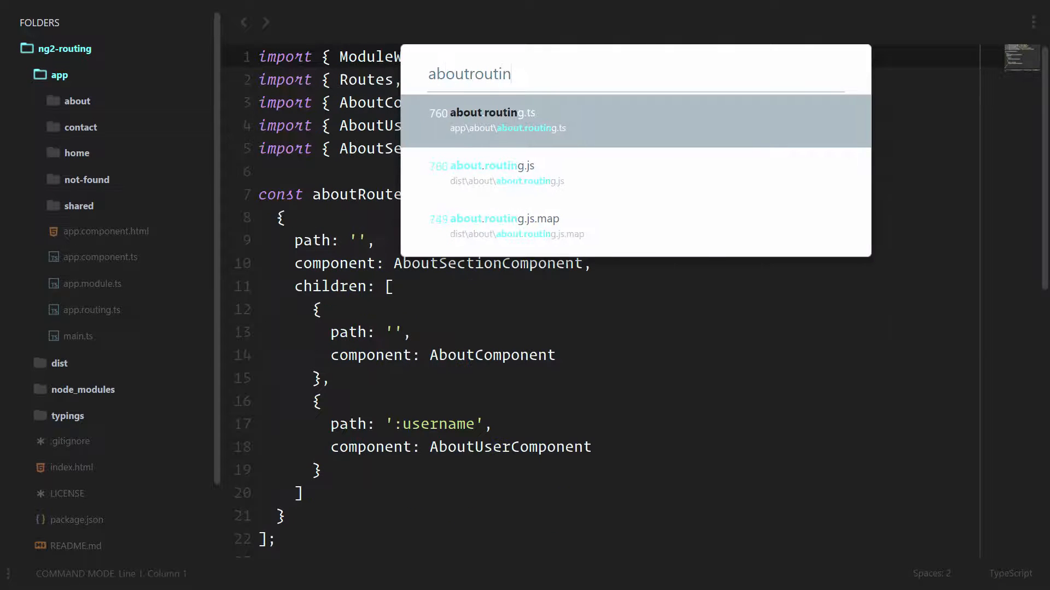
click(482, 120)
text(data)
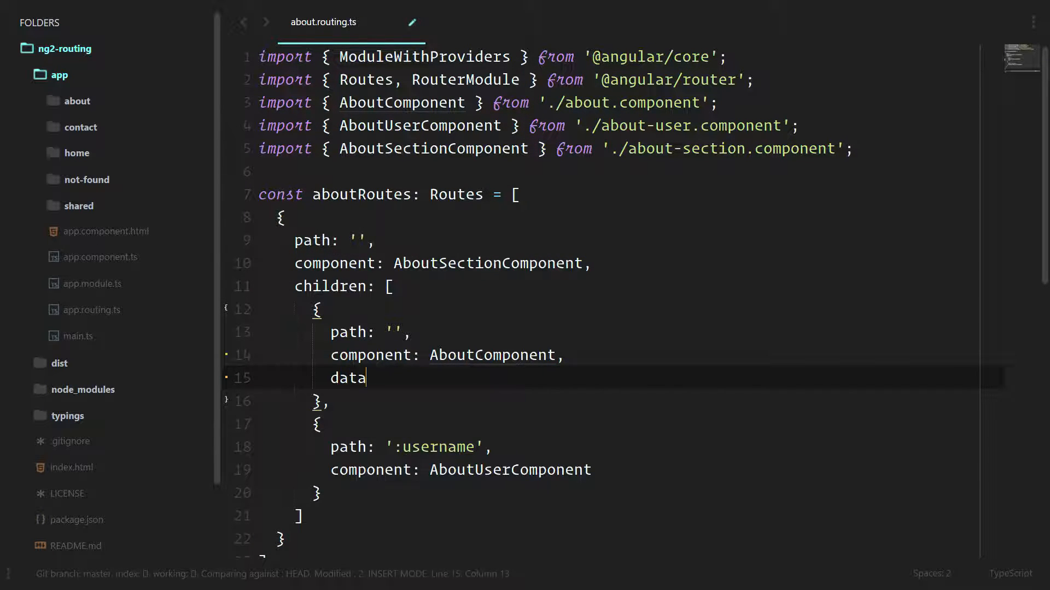
- Add data: { message: 'this is my data message' } to the AboutComponent route
text(: {)
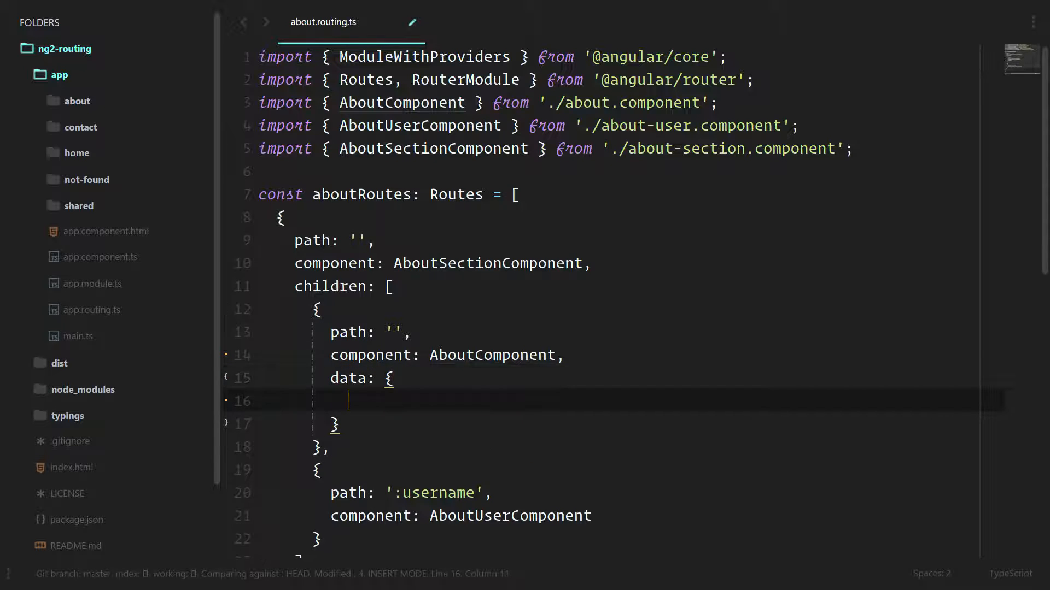
text(message:)
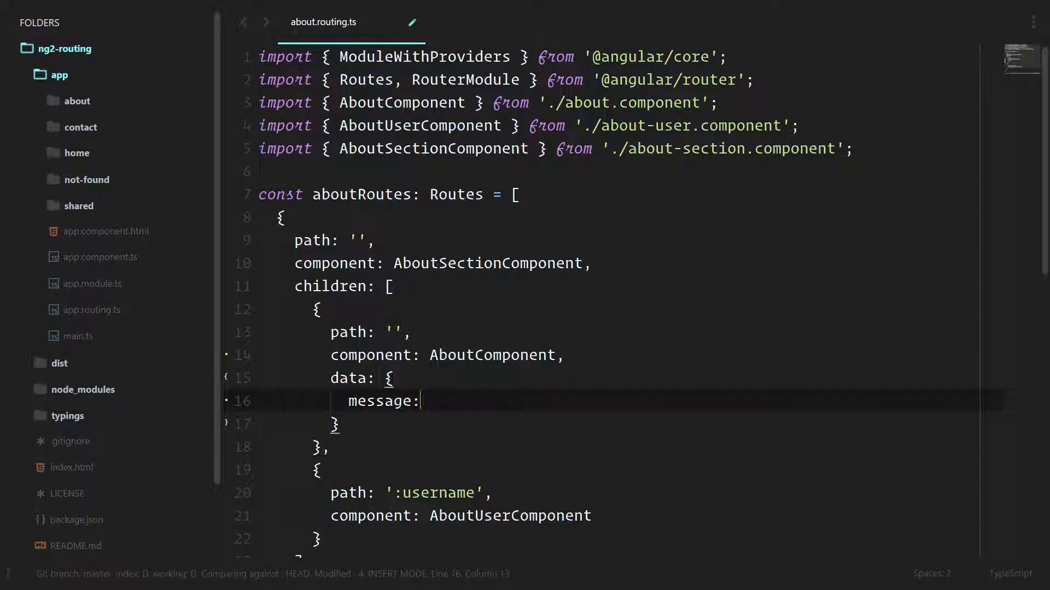
text('this is my ')
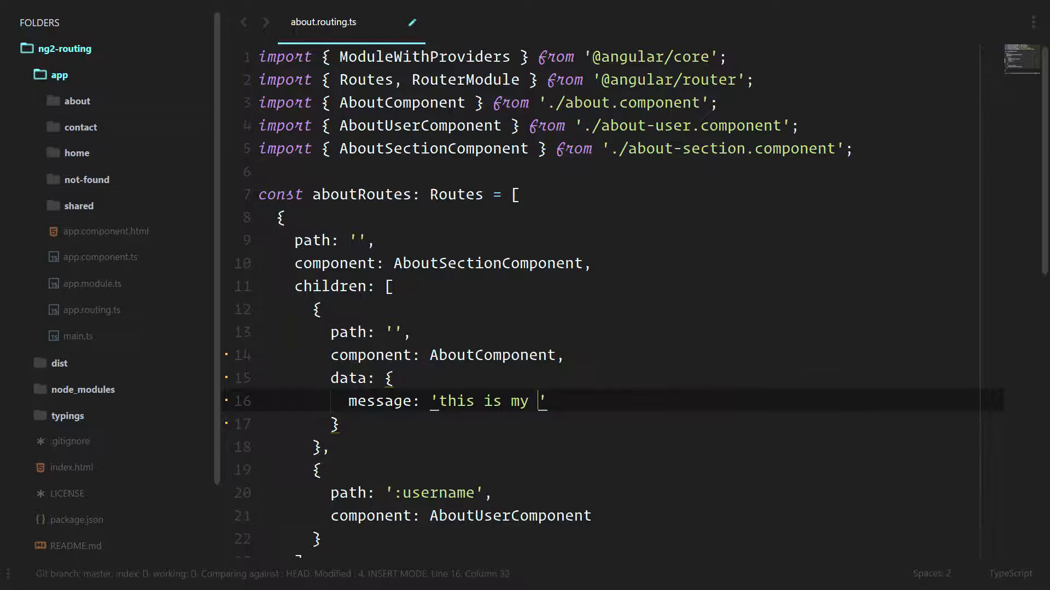
text(data message)
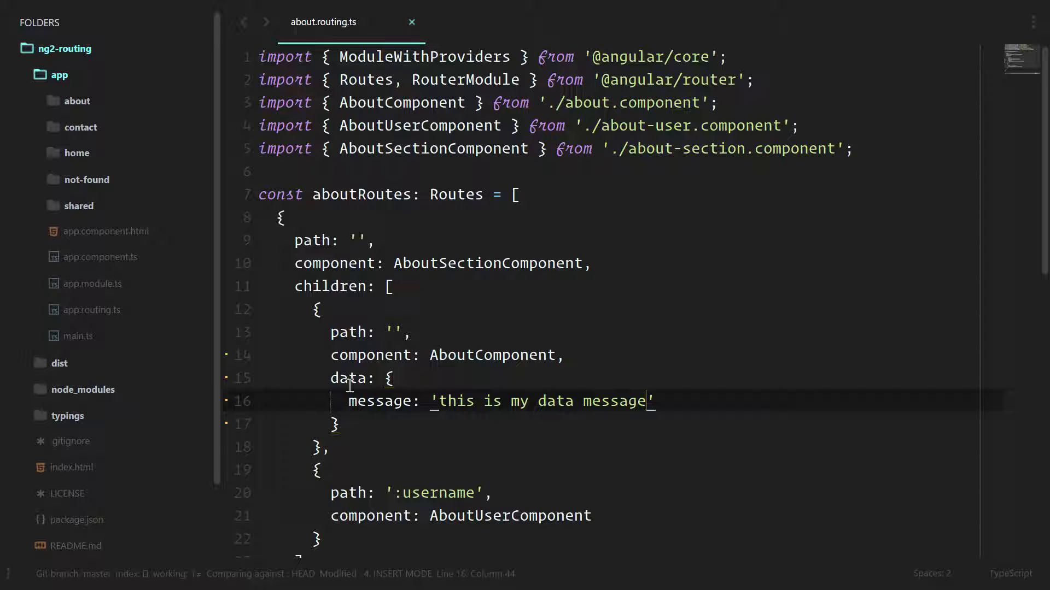
double_click(556, 402)
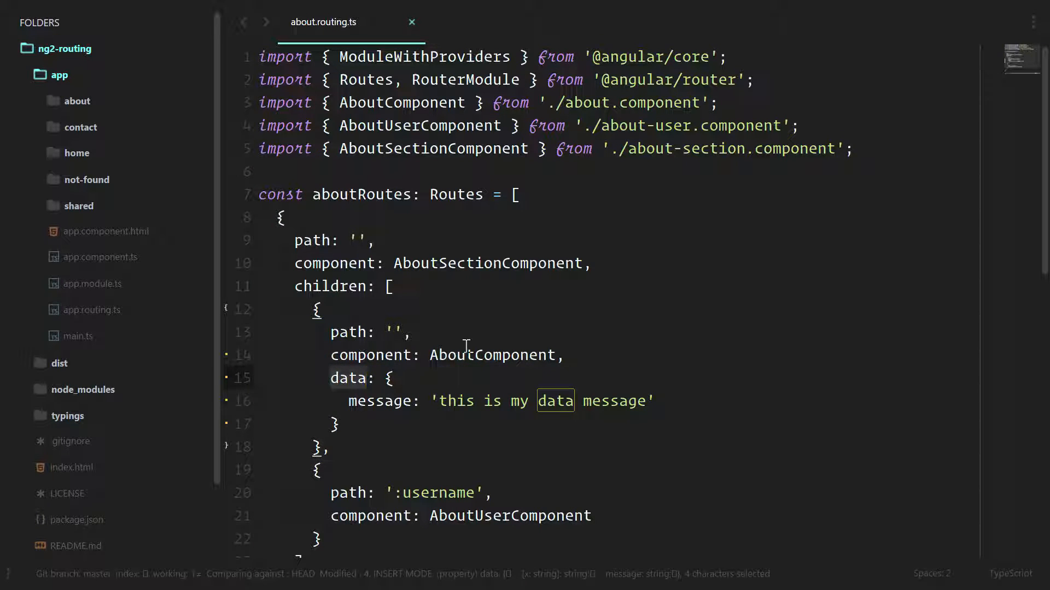
double_click(492, 354)
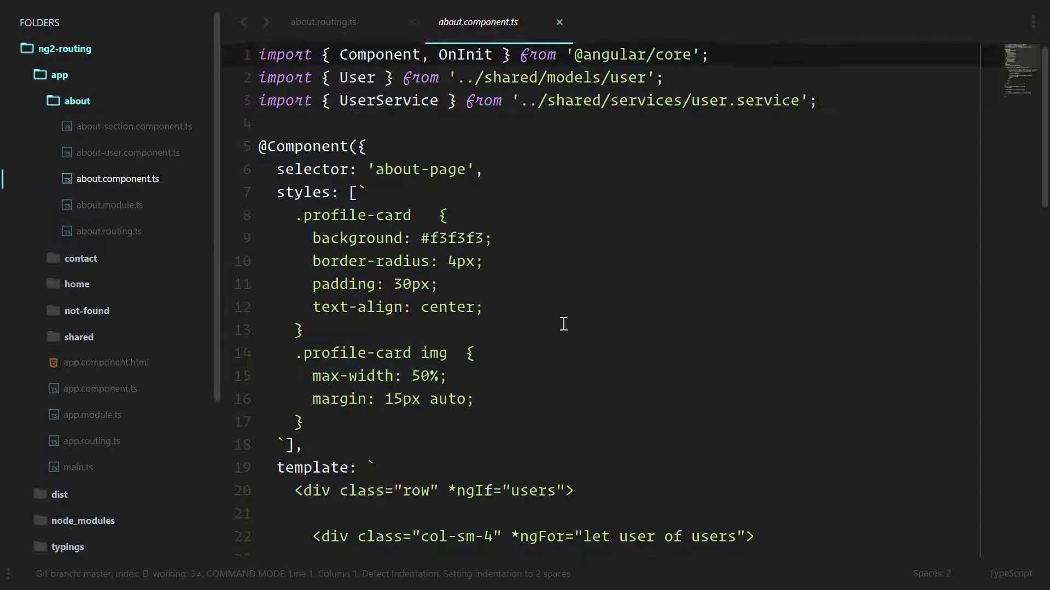
- Import ActivatedRoute and inject it as private route in the AboutComponent constructor
scroll(down, 3)
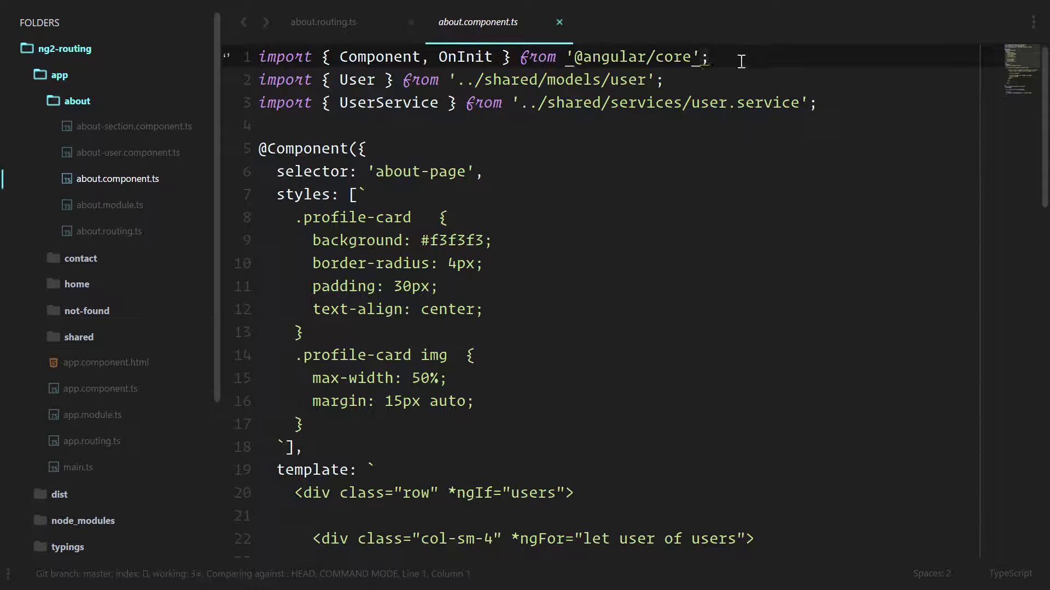
text(impo)
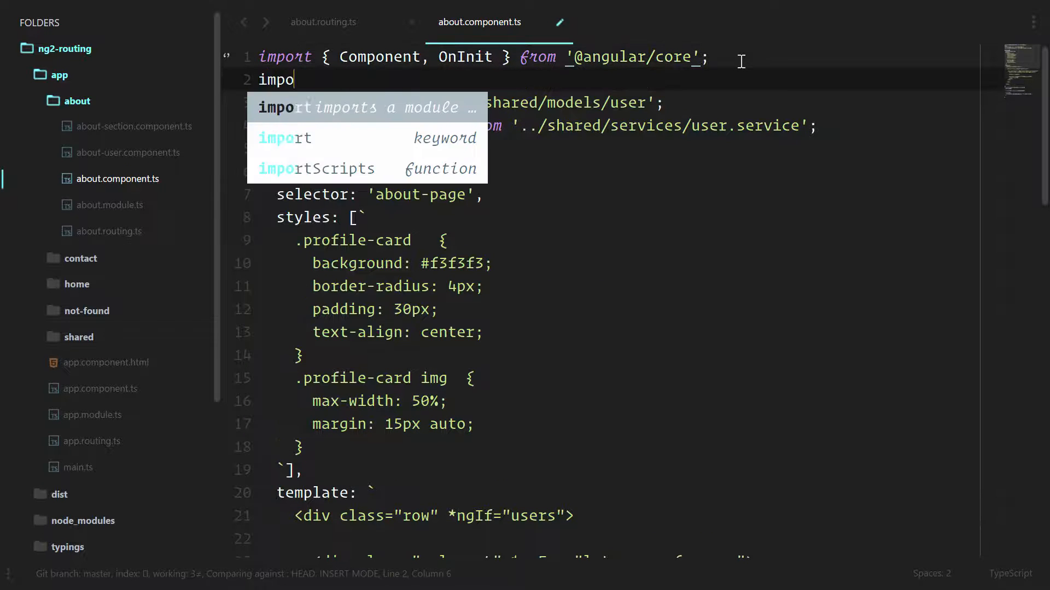
text(rt { Activate)
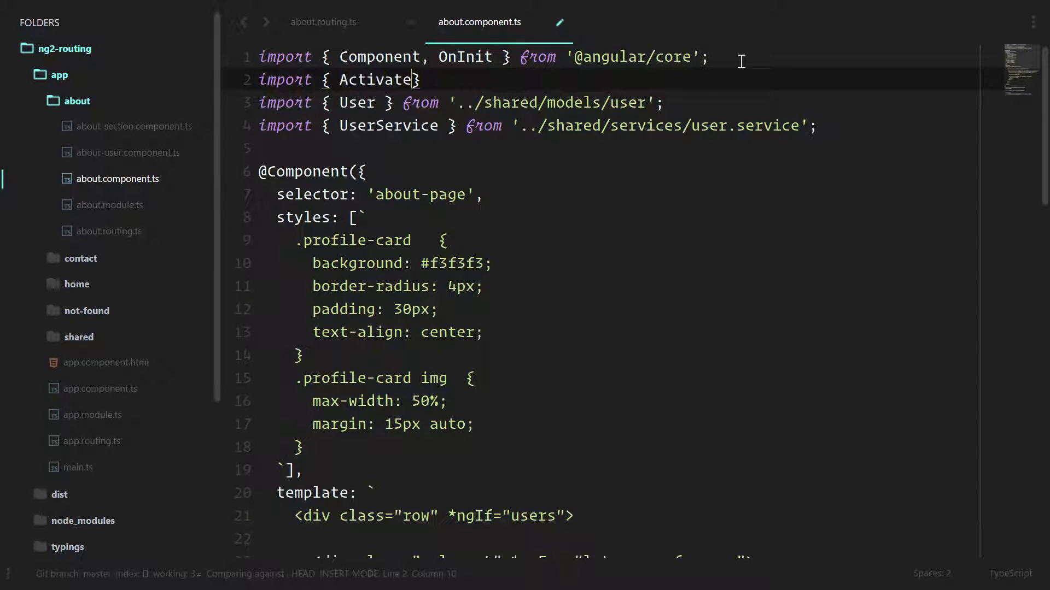
text(dRoute } from '@')
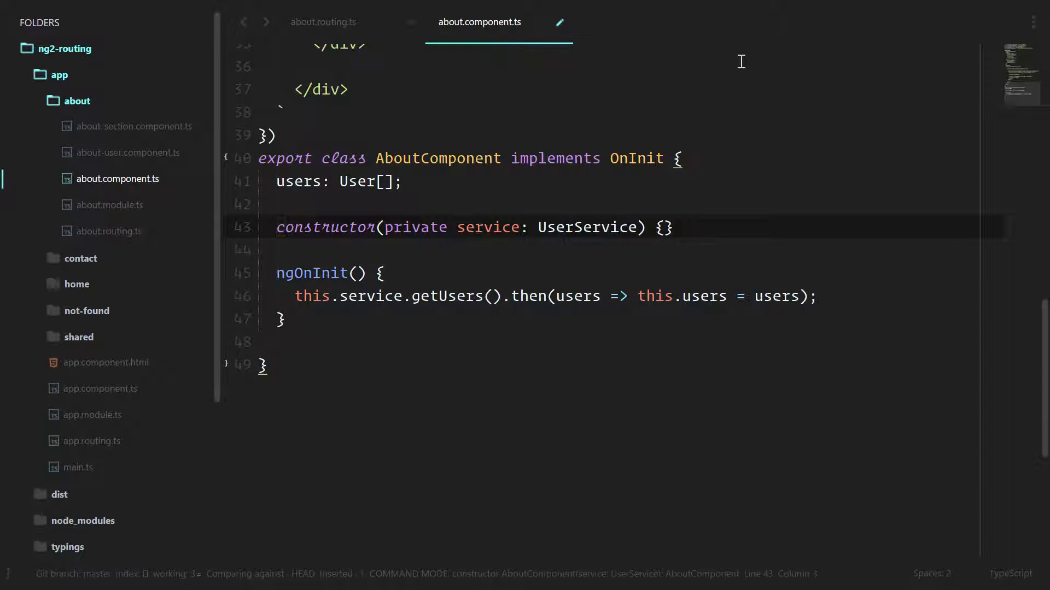
text(, priva)
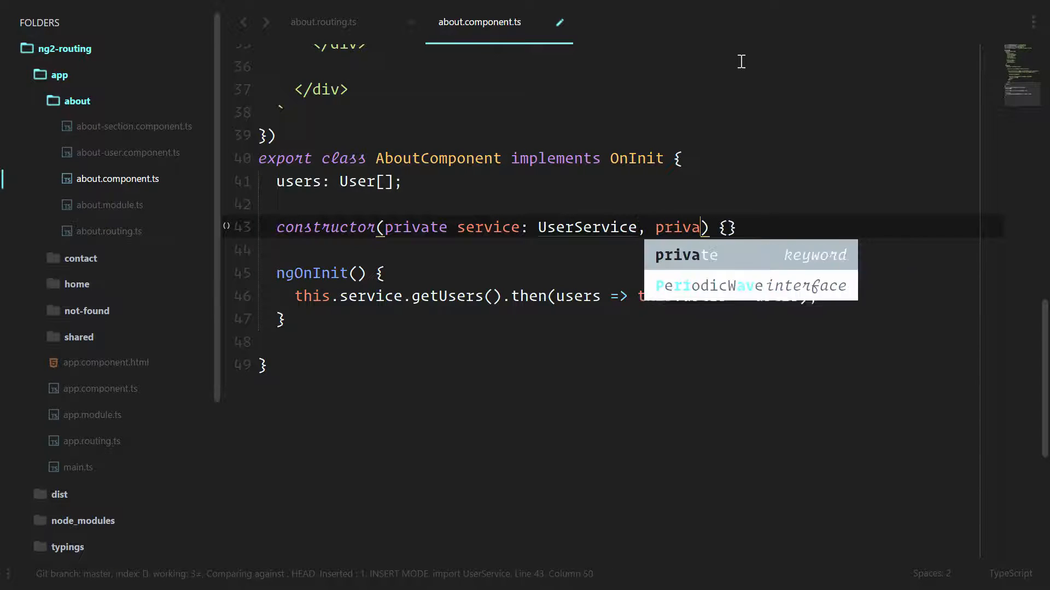
text(te route:)
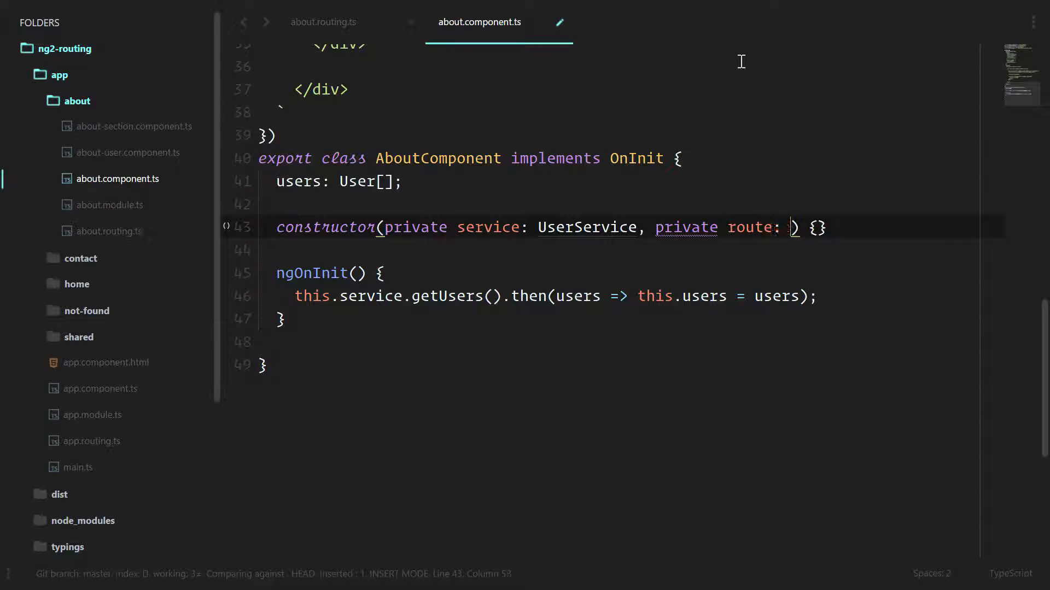
text(ActivatedRoute)
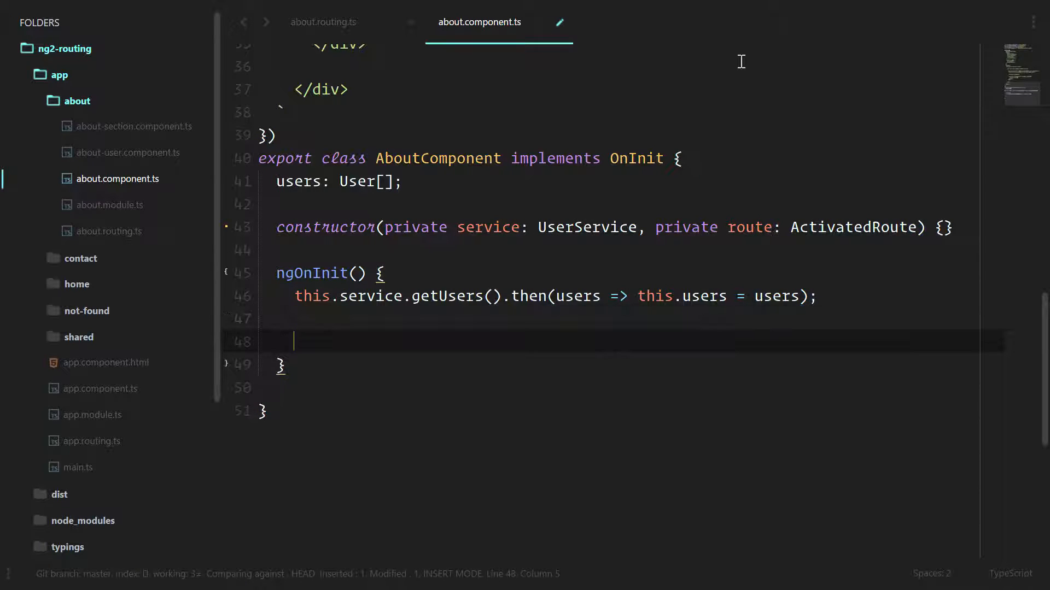
- In ngOnInit, log each value of this.route.data via forEach and console.log
text(this.route.)
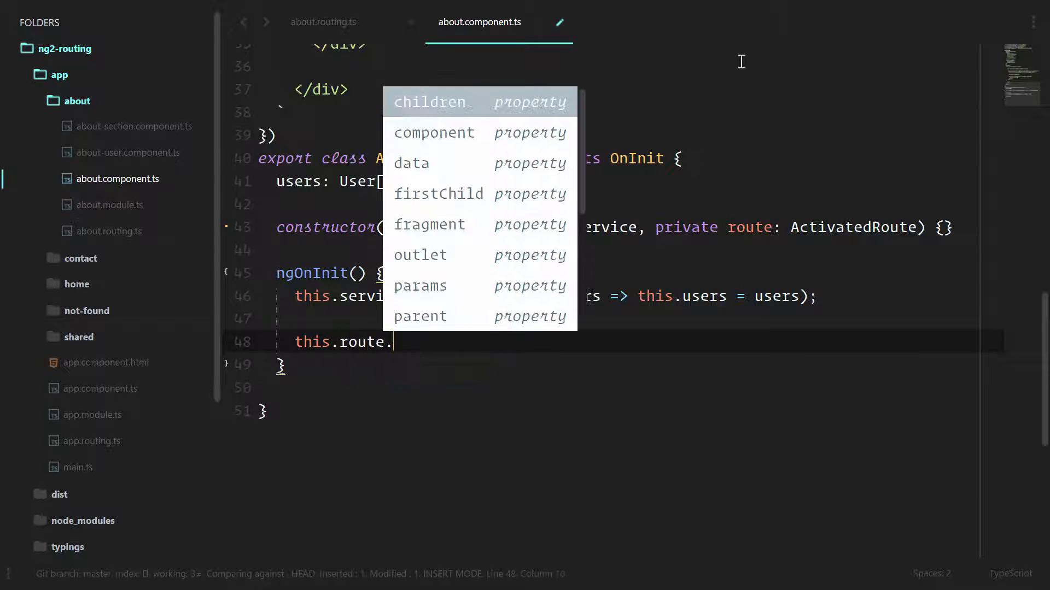
text(data.forEach(data =)
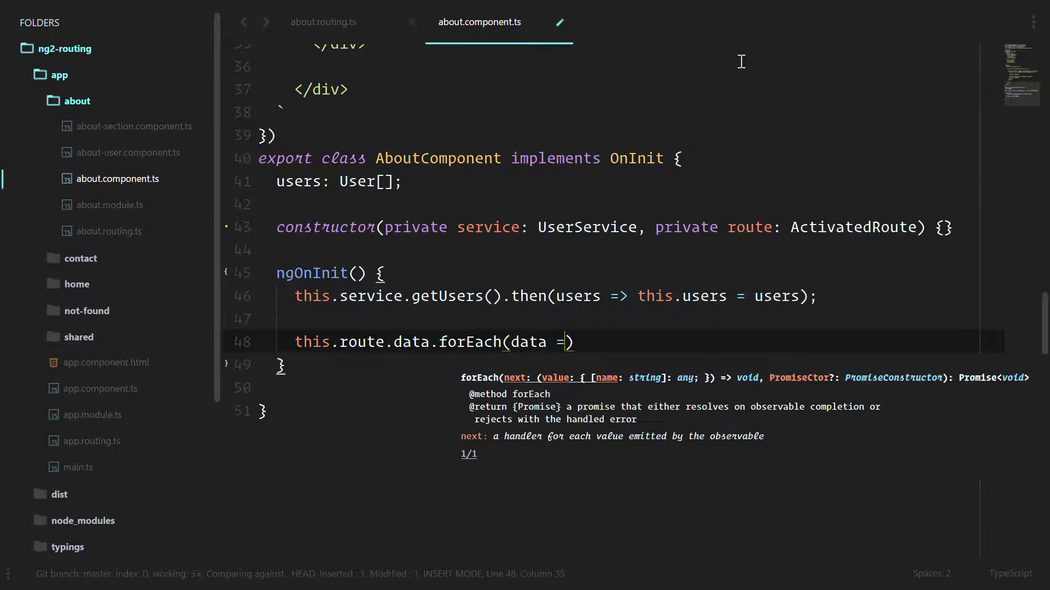
text(cons)
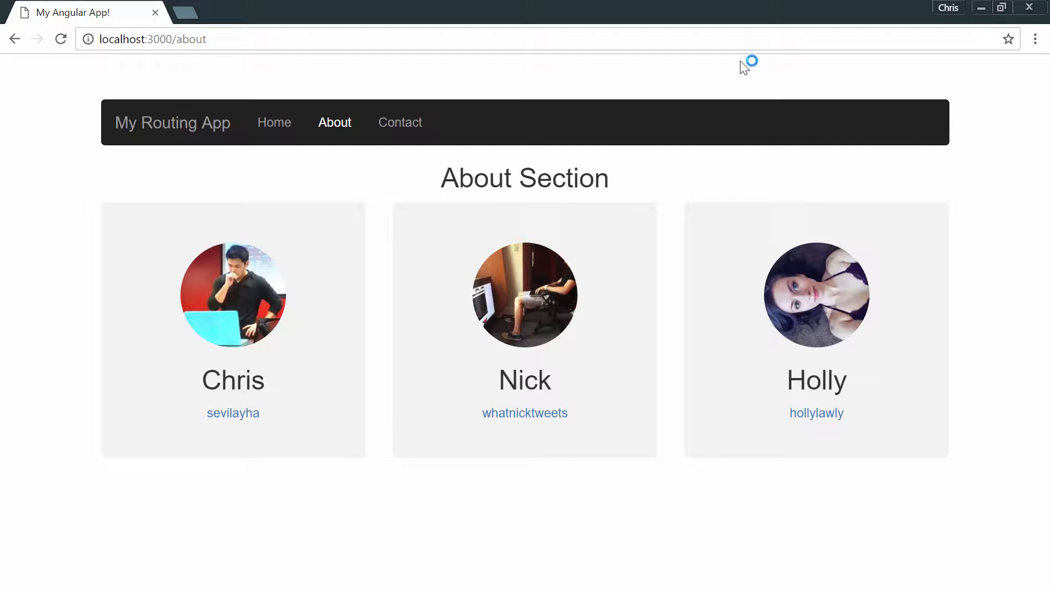
- Expand the logged route data object in the DevTools console, revealing the message
key(F12)
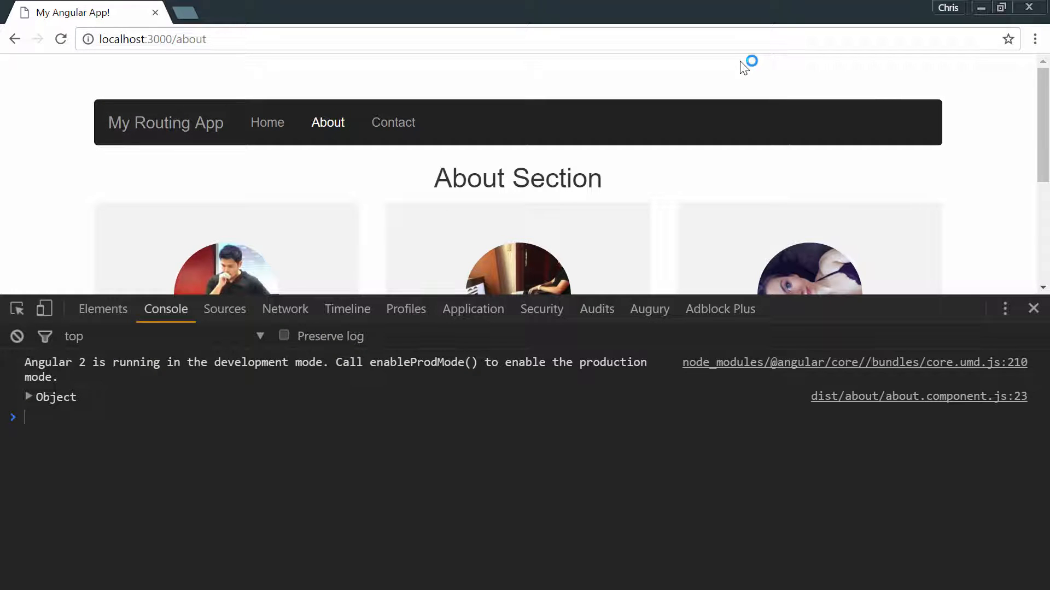
click(28, 397)
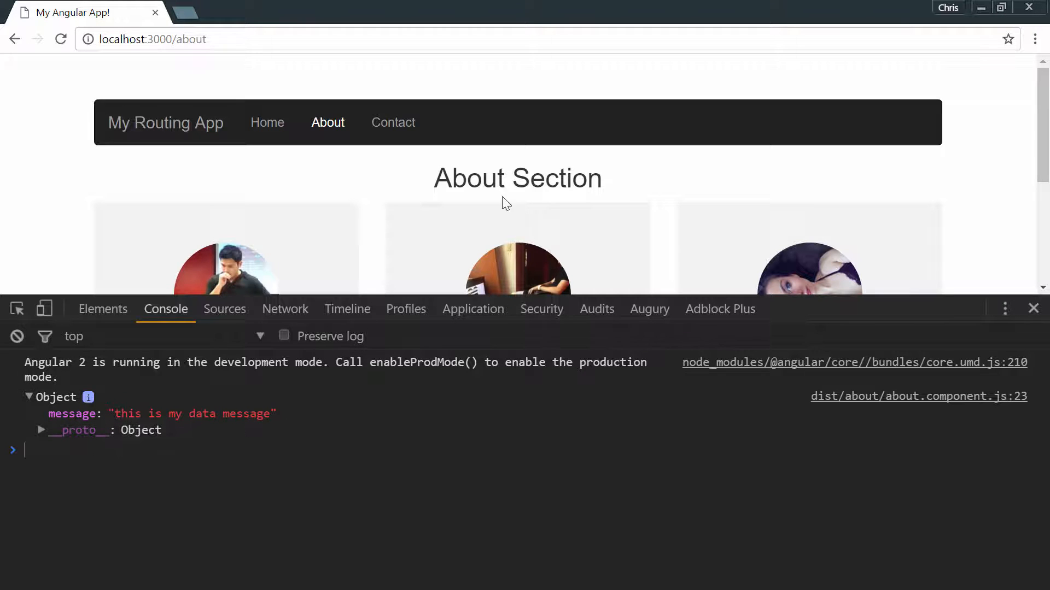
scroll(down, 3)
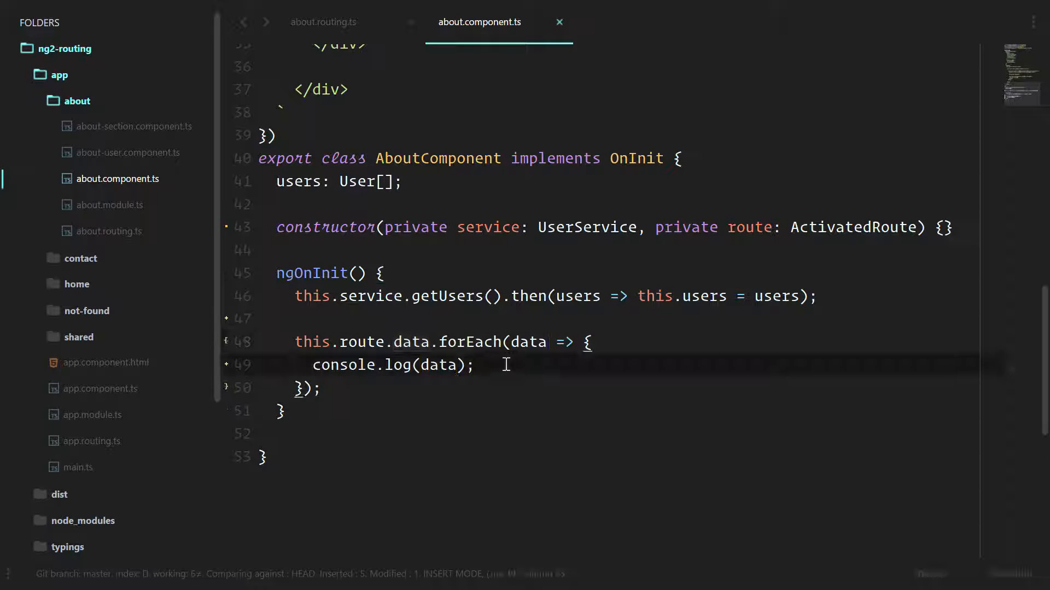
- Assign this.users = data.users inside the route data callback, then return to about.routing.ts
text(this)
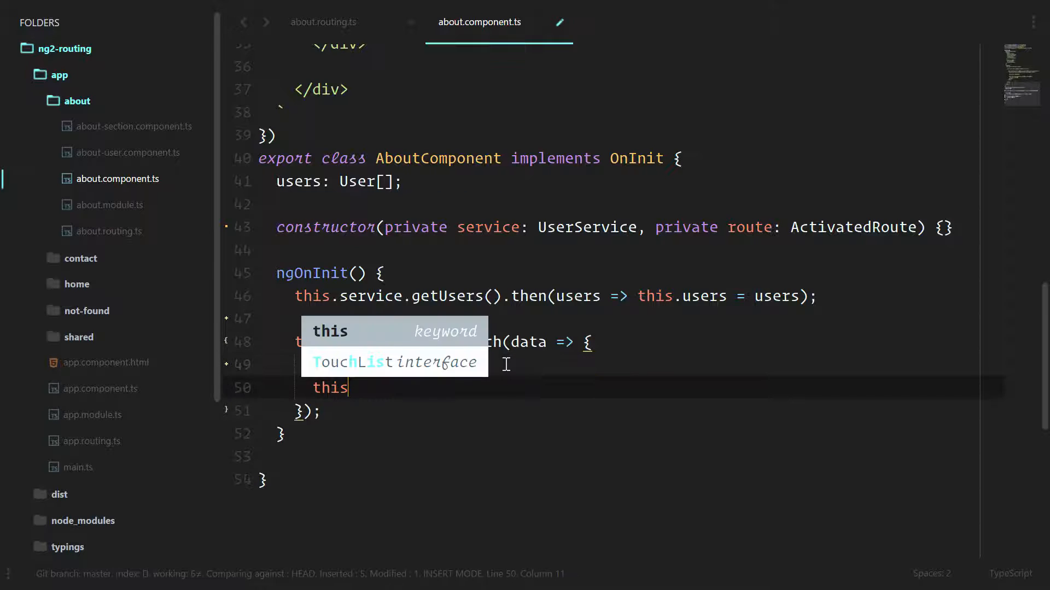
text(.users = data.users;)
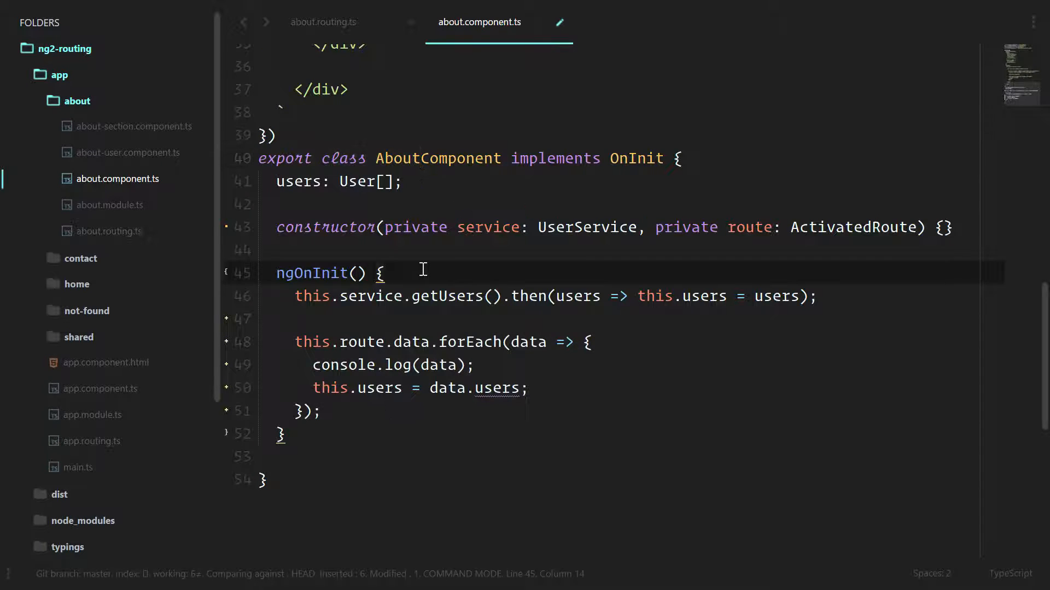
click(322, 21)
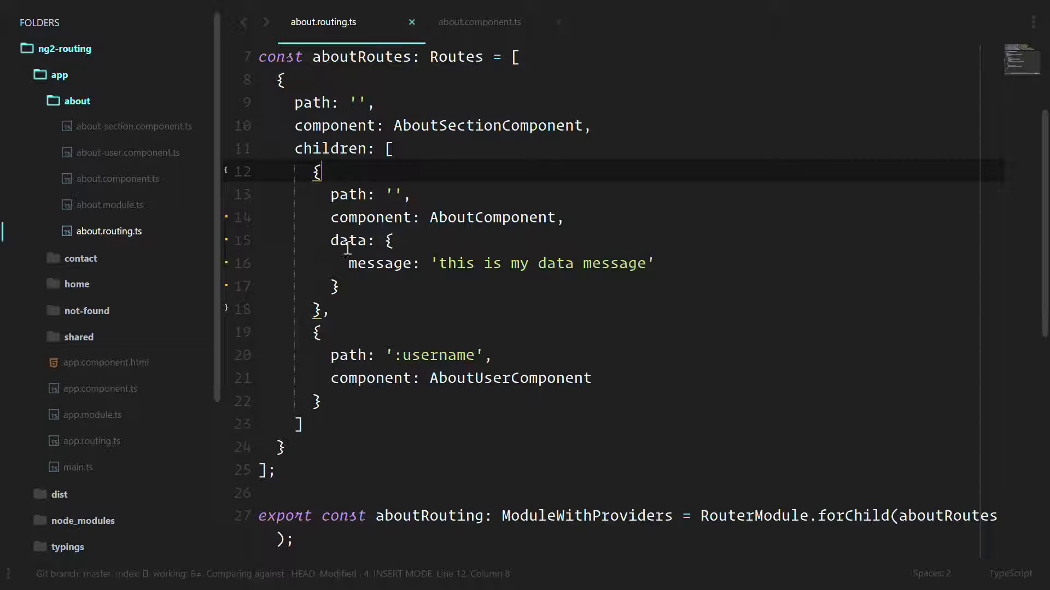
- Replace data with resolve: { users: ... } trying an inline usersService.getUsers().then() function
double_click(555, 263)
text(resolve)
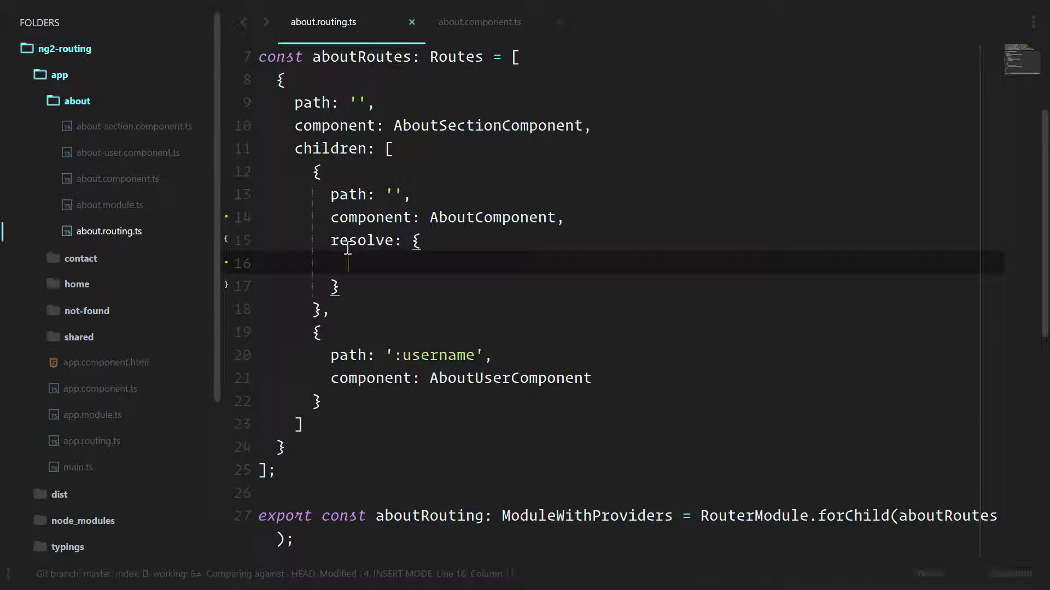
text(u)
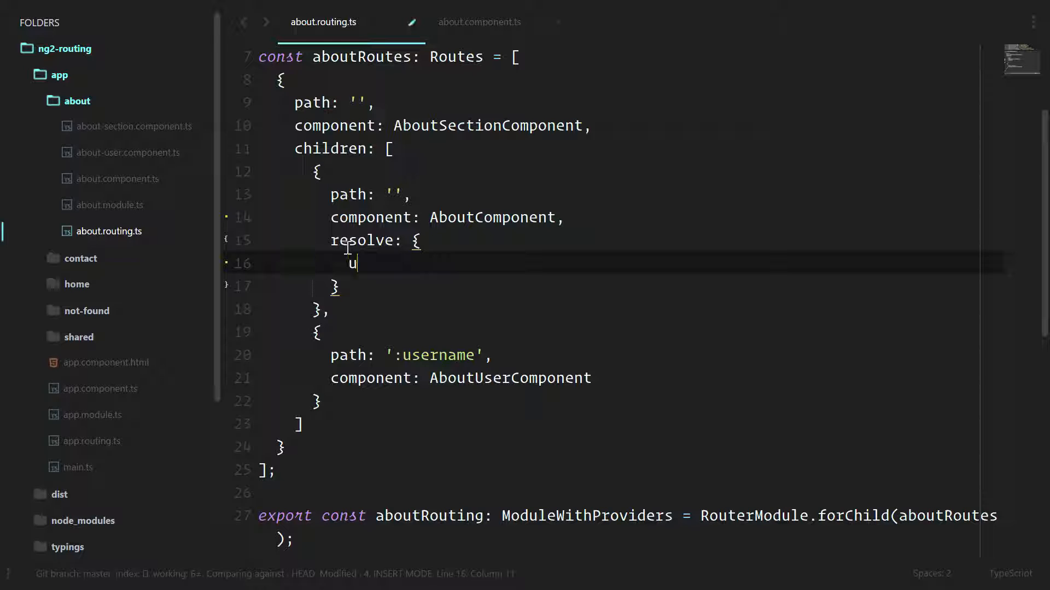
text(sers: function())
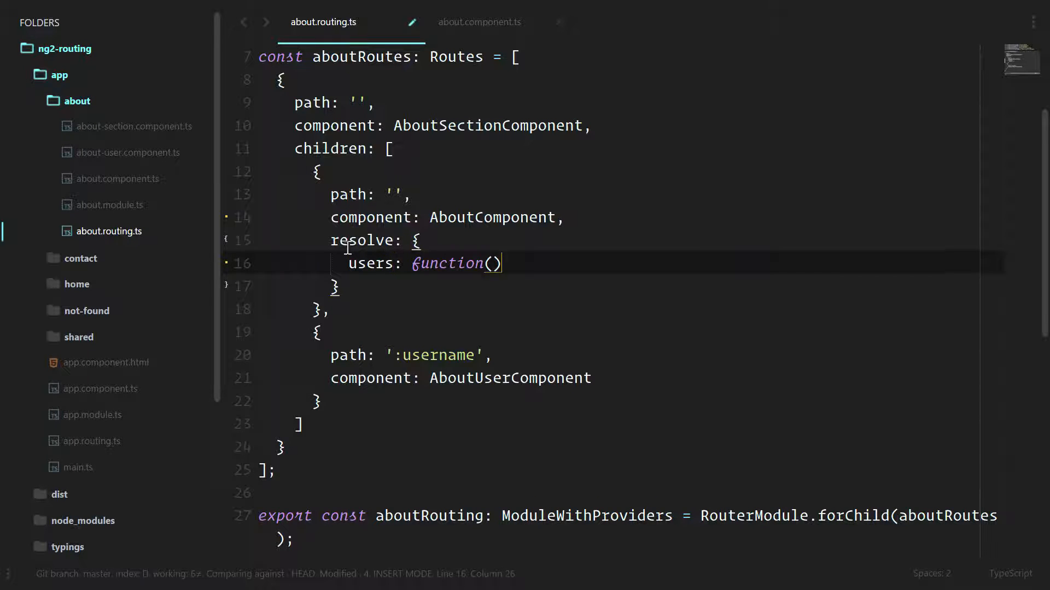
text({)
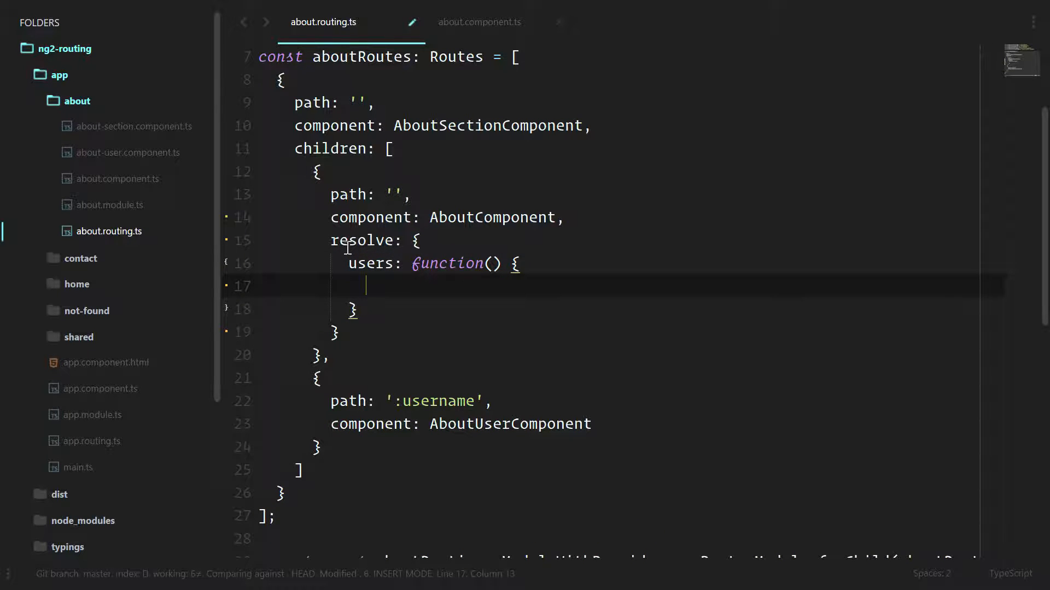
text(usersServic)
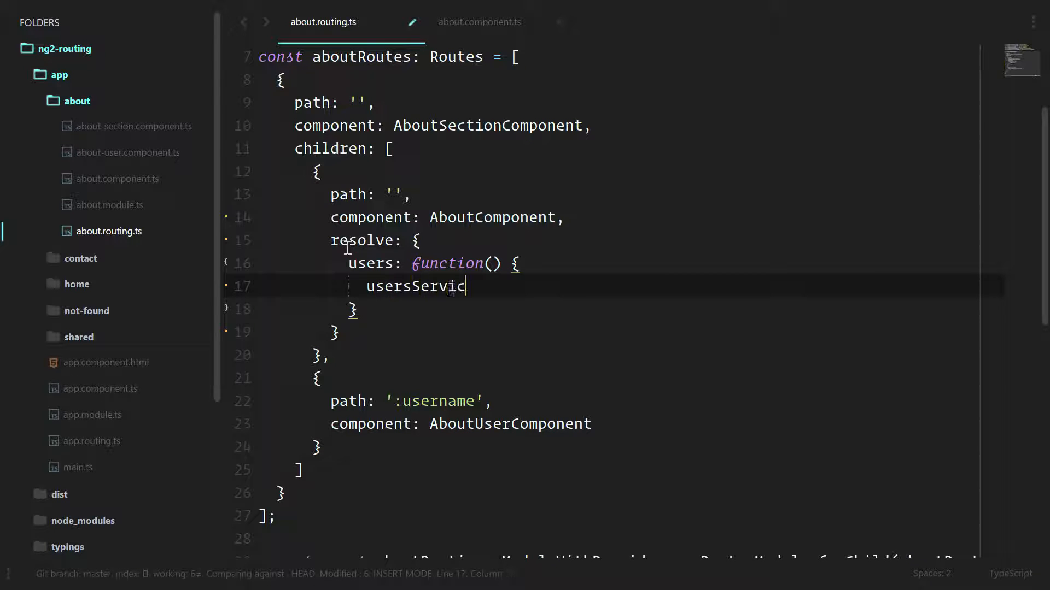
text(e.getUsers().)
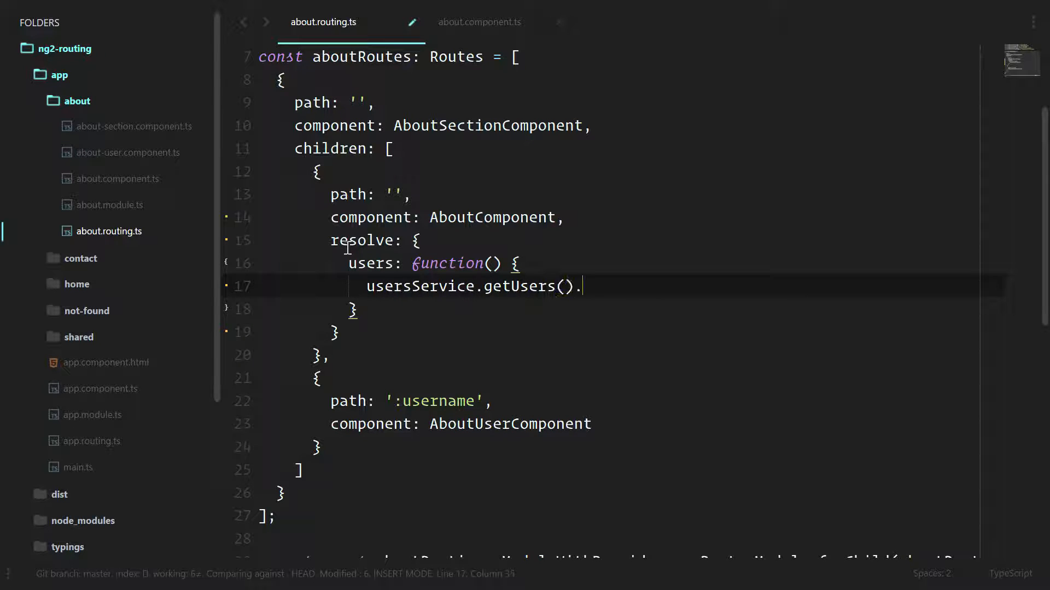
text(.then())
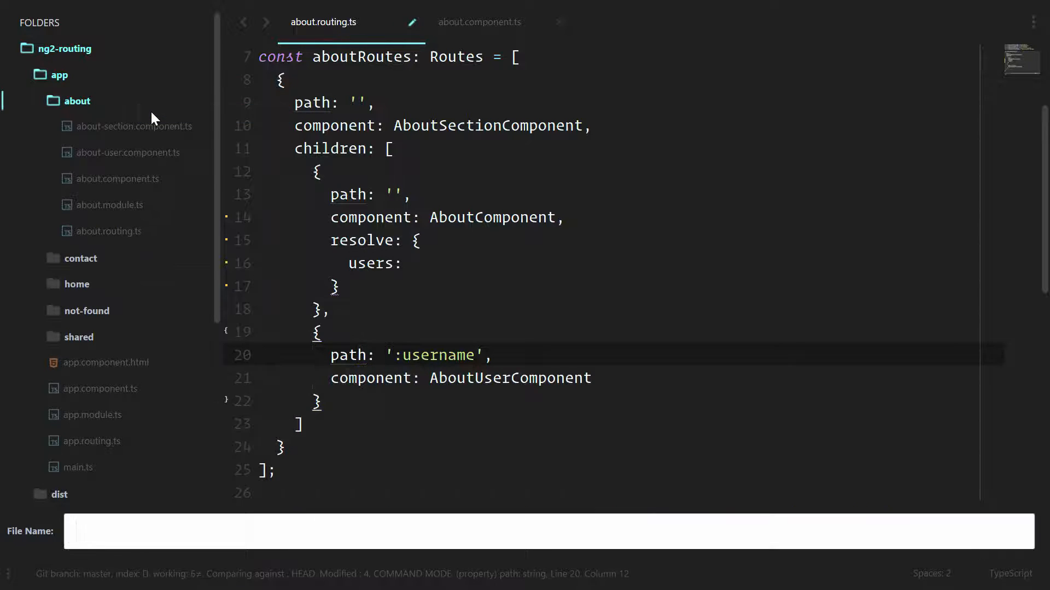
- Create about-resolve.service.ts importing Injectable, Resolve and ActivatedRouteSnapshot from Angular
text(about-re)
text(import { Injec)
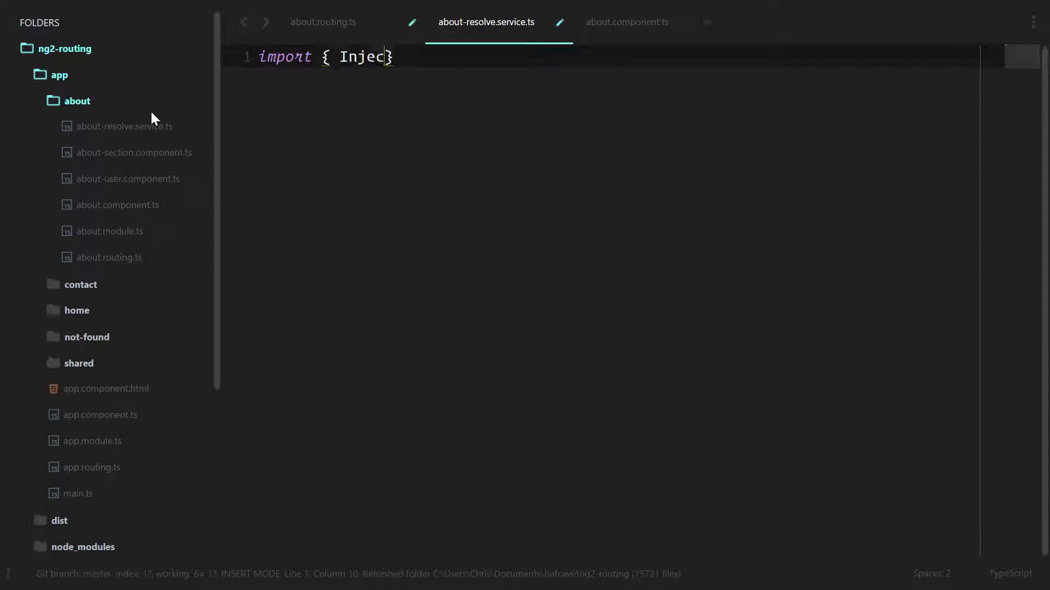
text(table } from '@angular/core';)
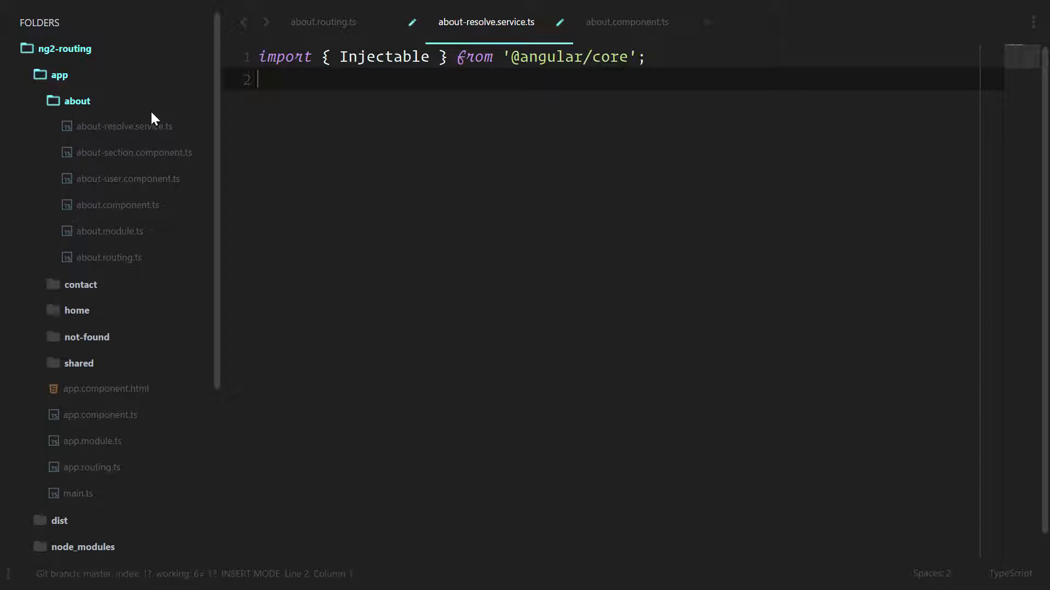
text(import { Resolve,)
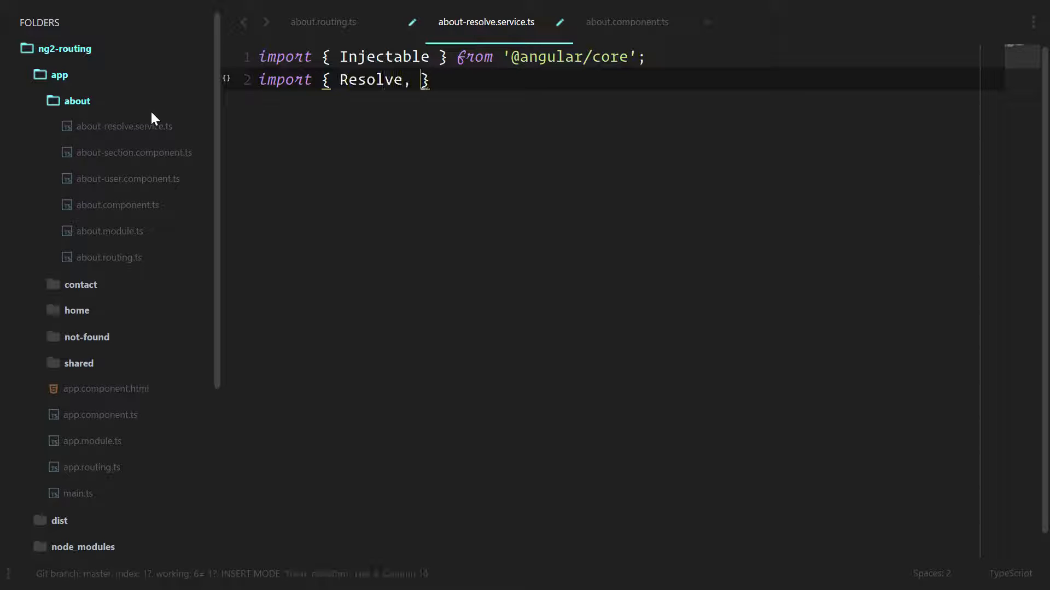
text(ActivatedRouteSnapshot)
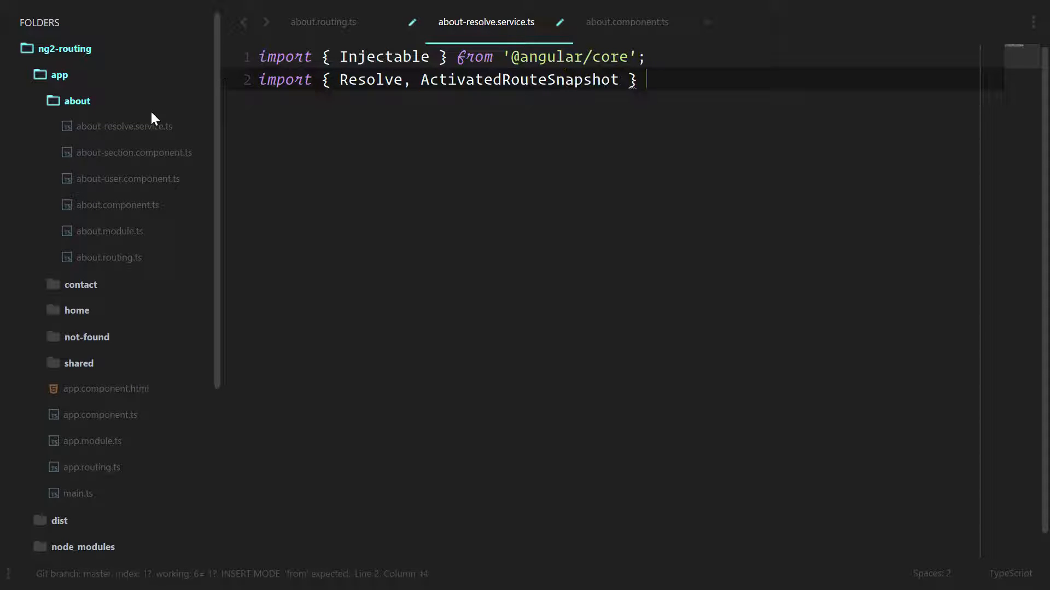
text(from '@angular/ro')
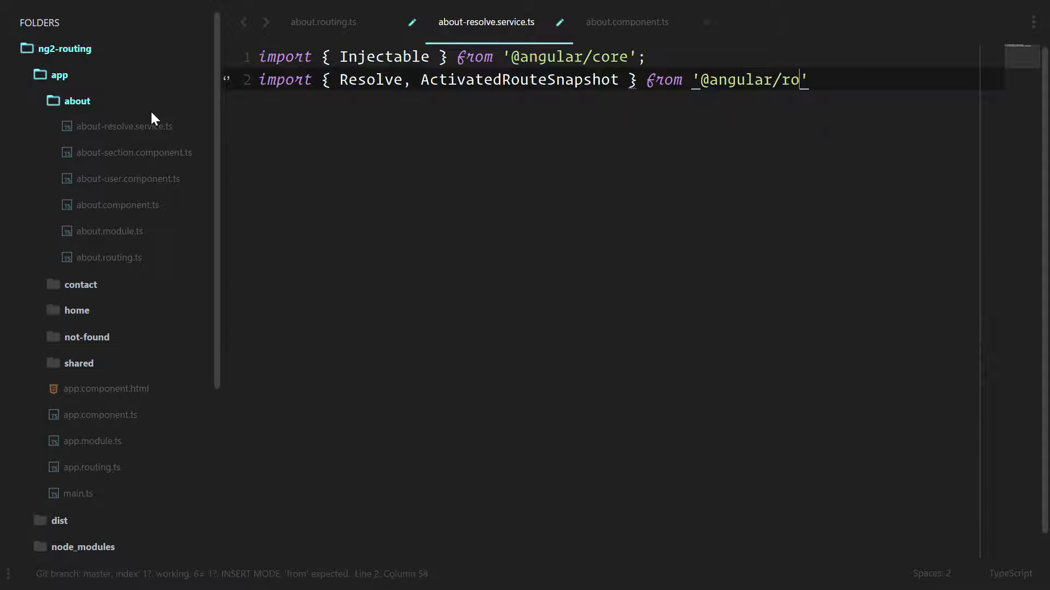
text(uter';)
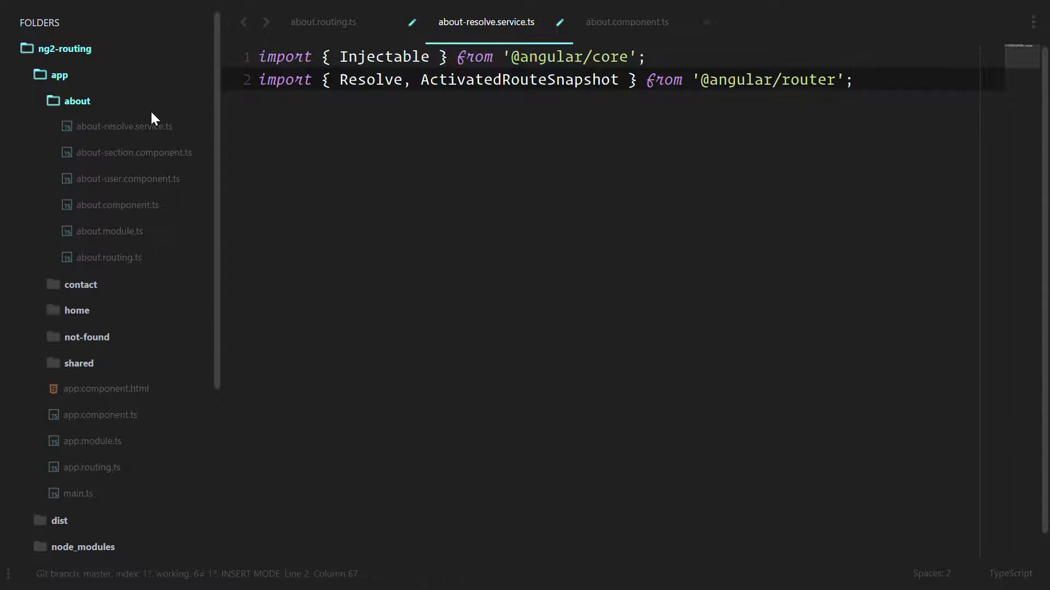
text(@)
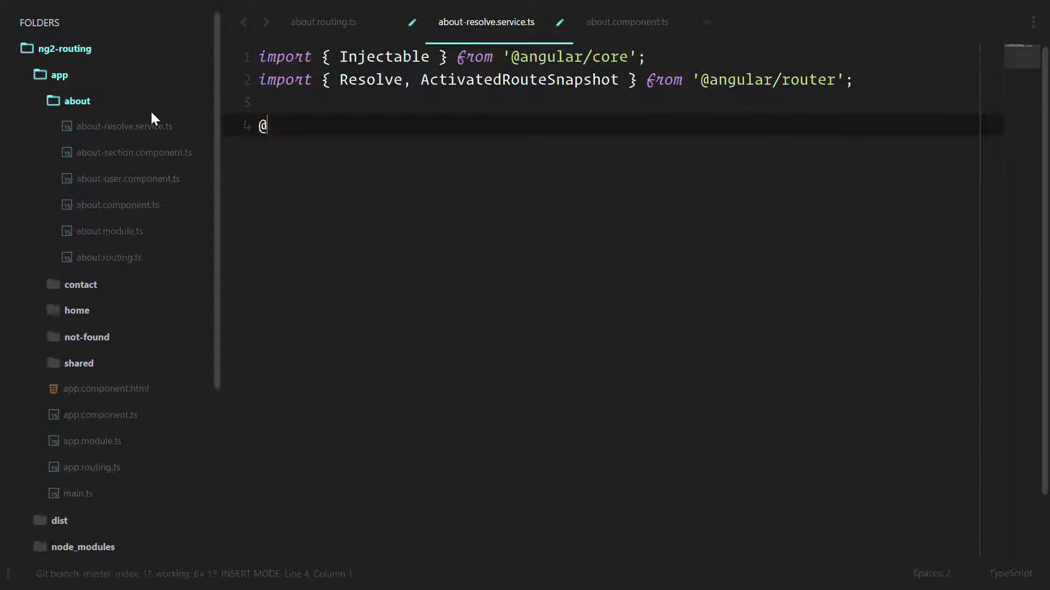
text(Injectable())
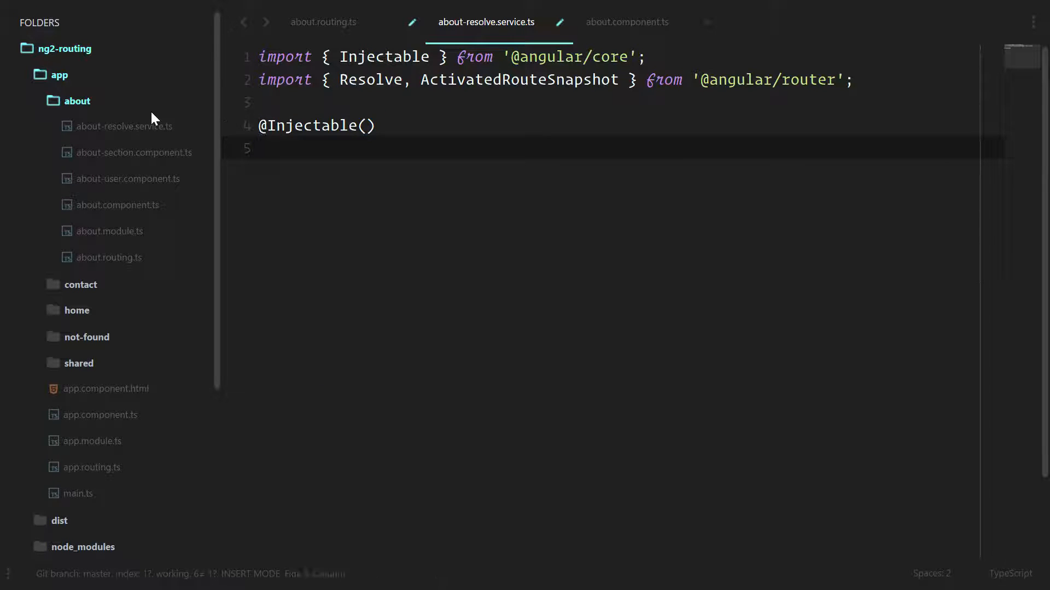
text(export class)
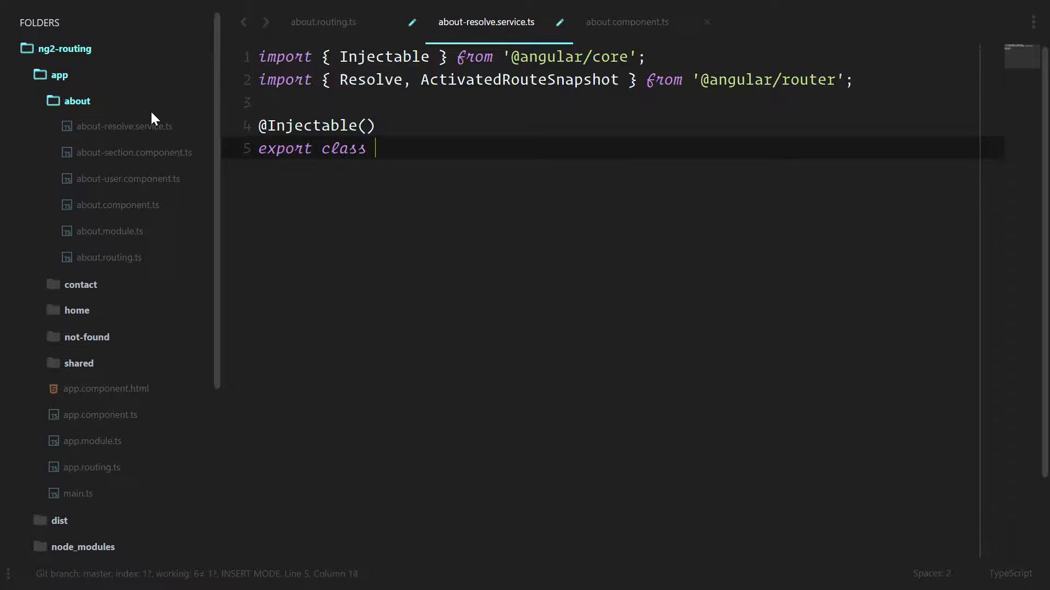
text(AboutUsers)
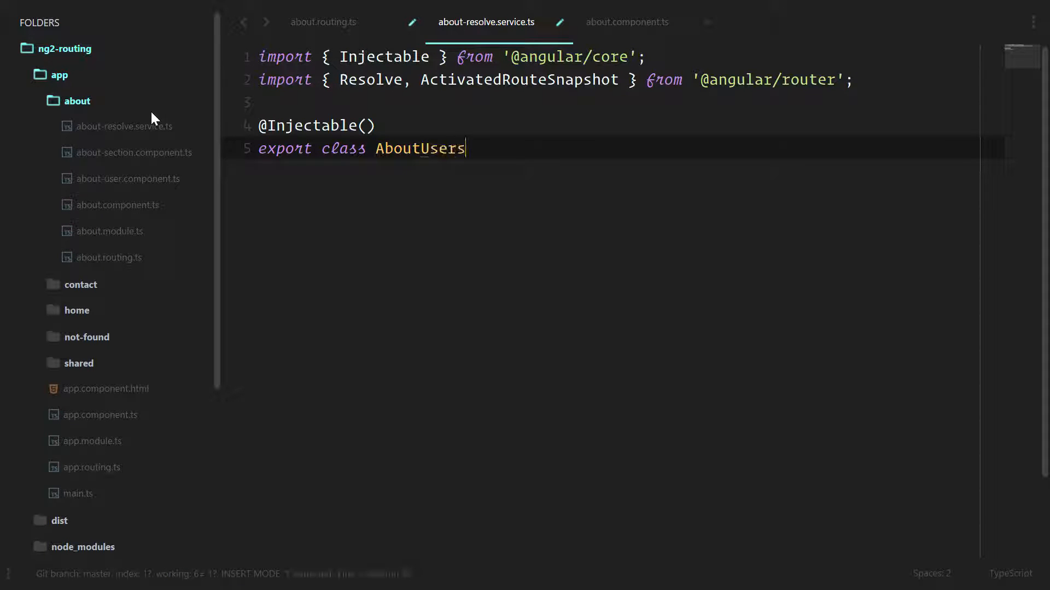
text(Resolve)
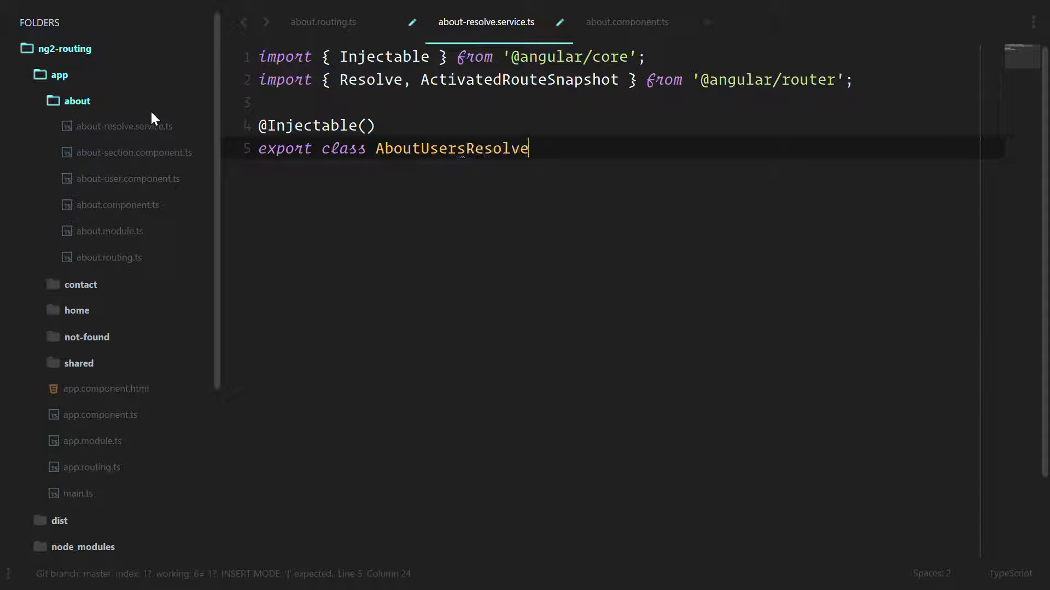
text(implement)
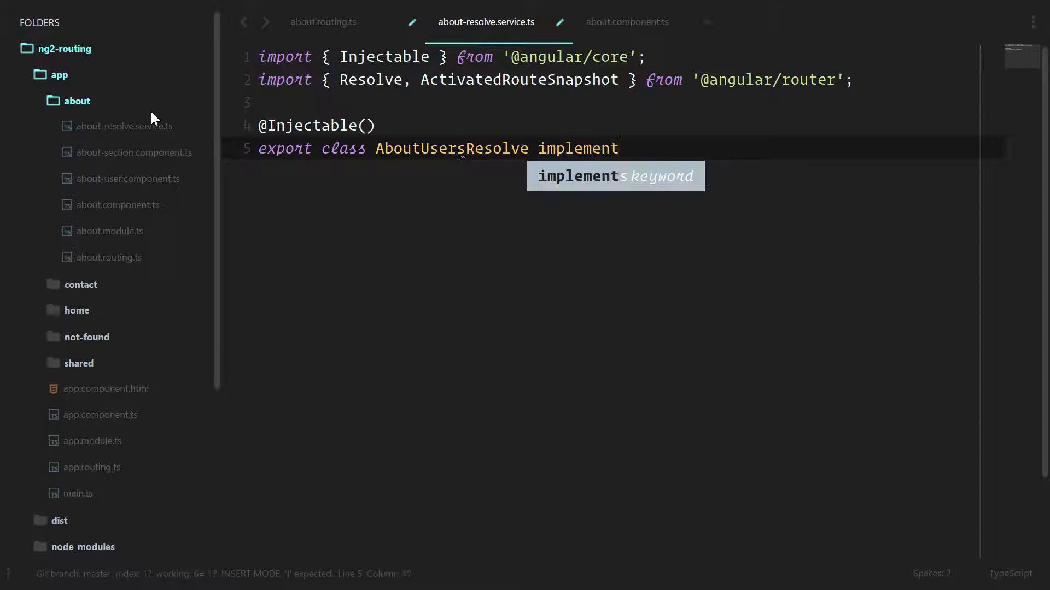
text(s Reso)
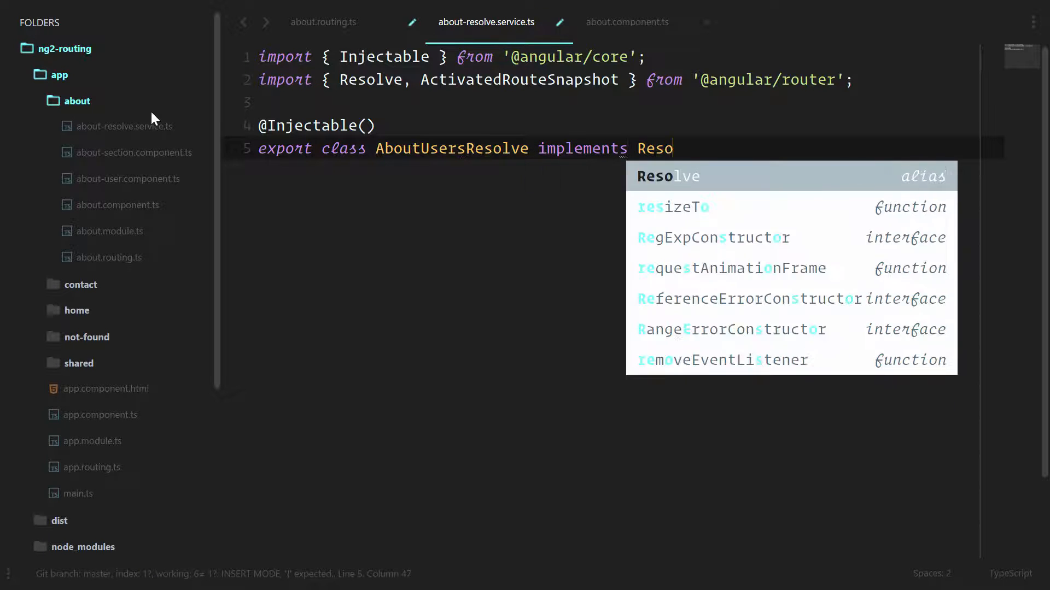
text(lve<Us)
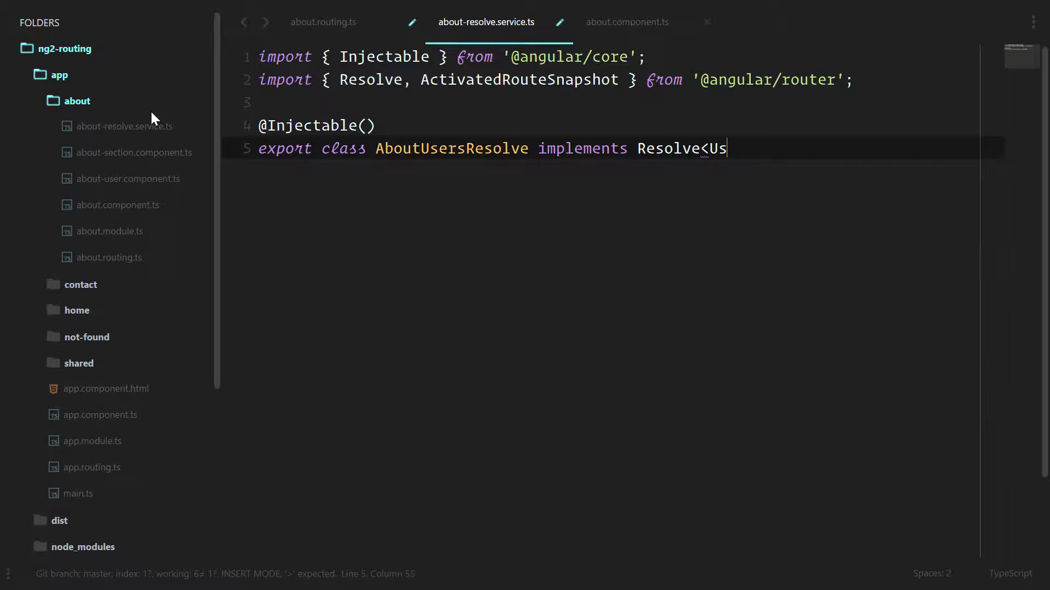
text(er> {)
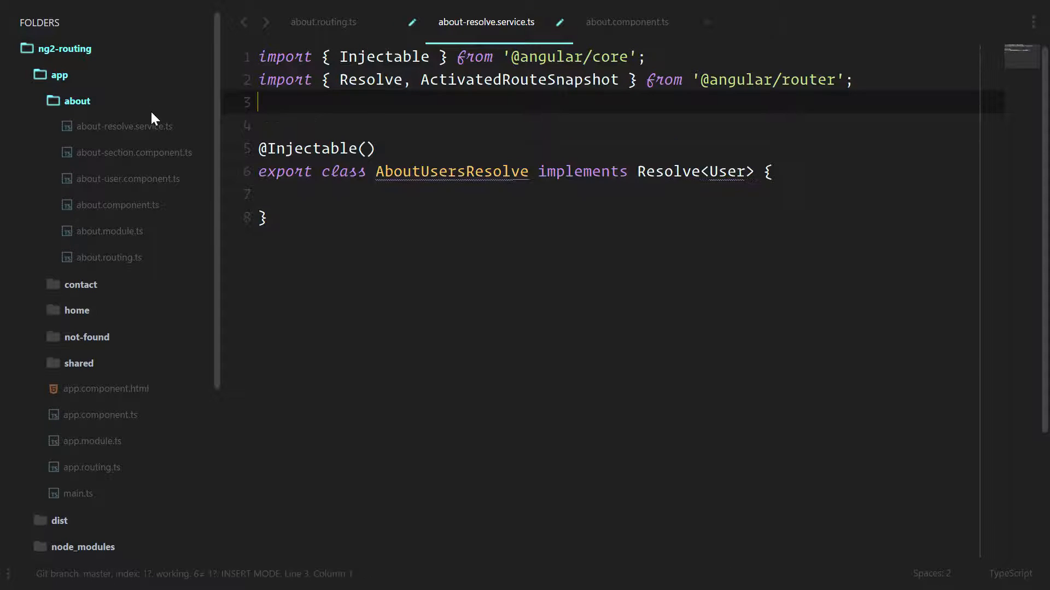
- Import User from shared/models and UserService from shared/services
text(i)
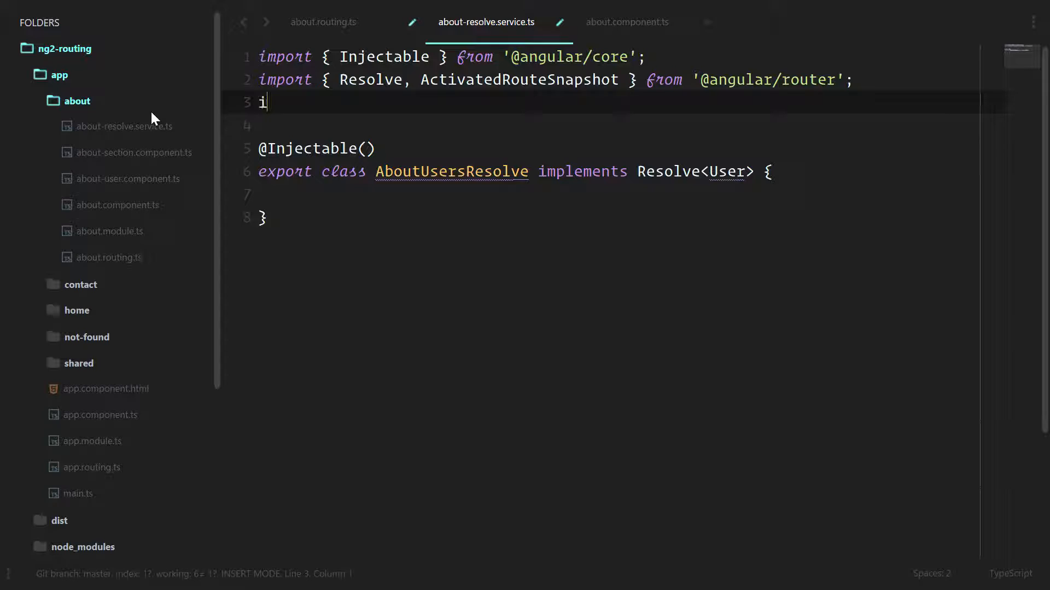
text(mport { User } from '../s')
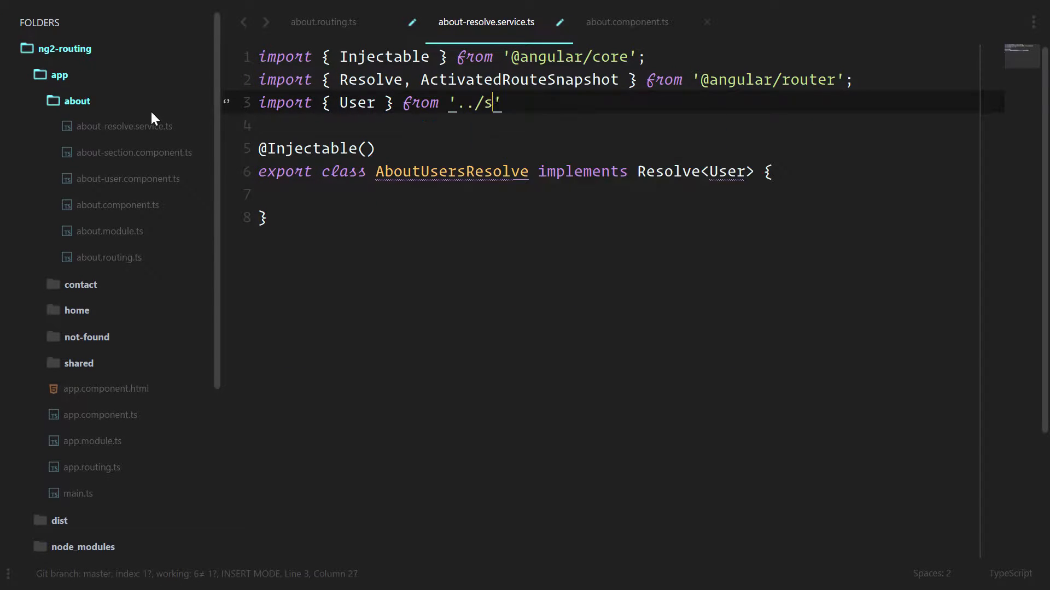
text(hared/models/user)
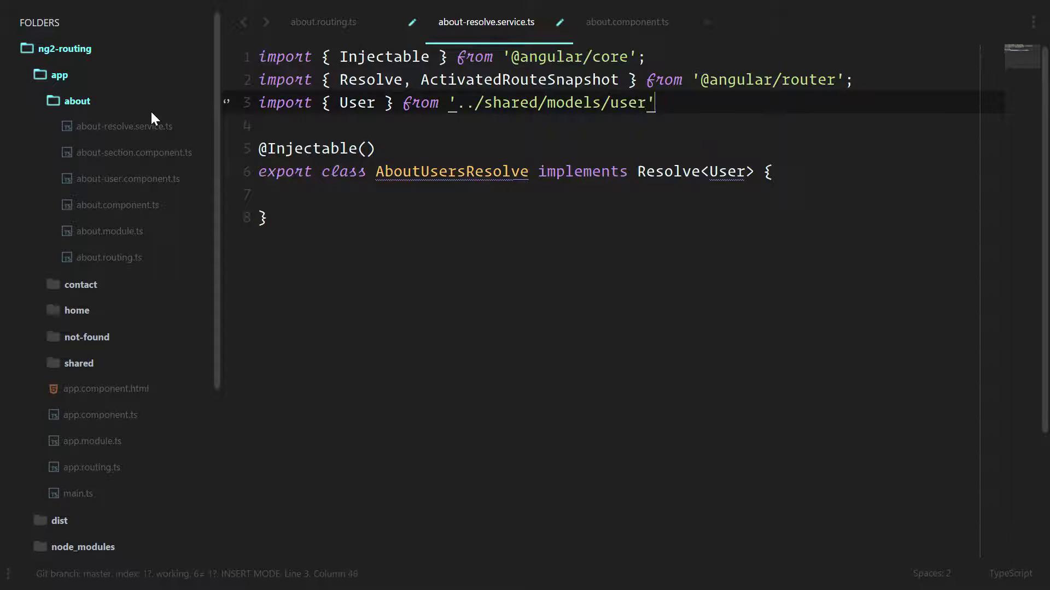
key(Enter)
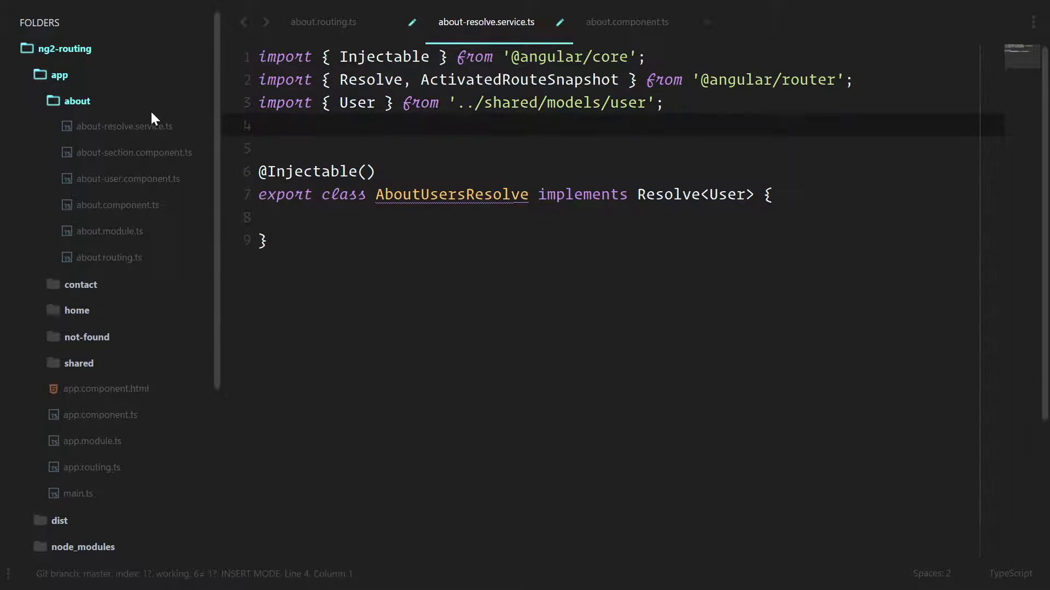
text(import { UserService } fro)
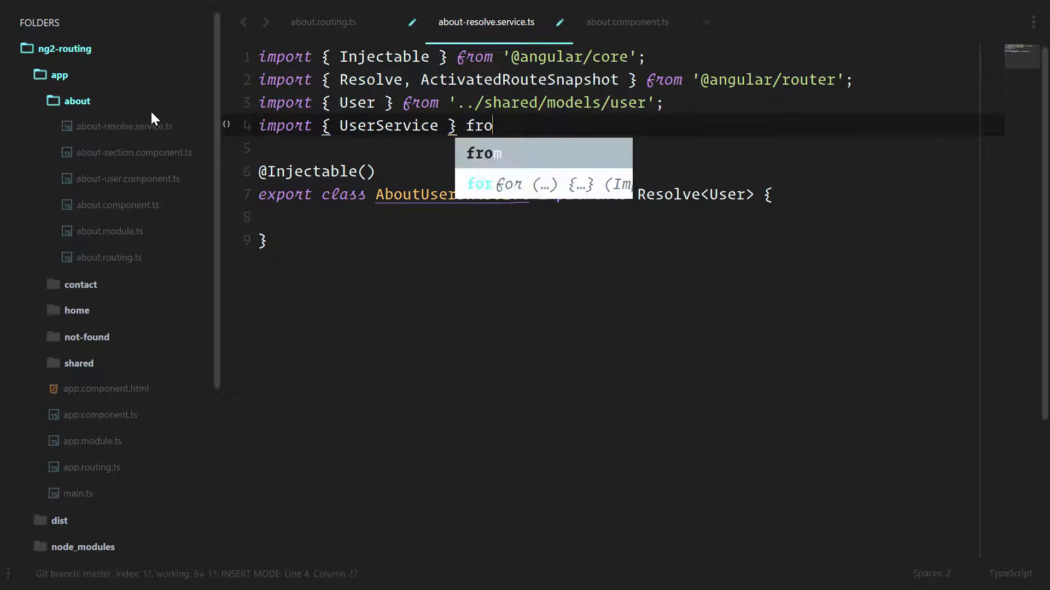
text(m '../shared/serv)
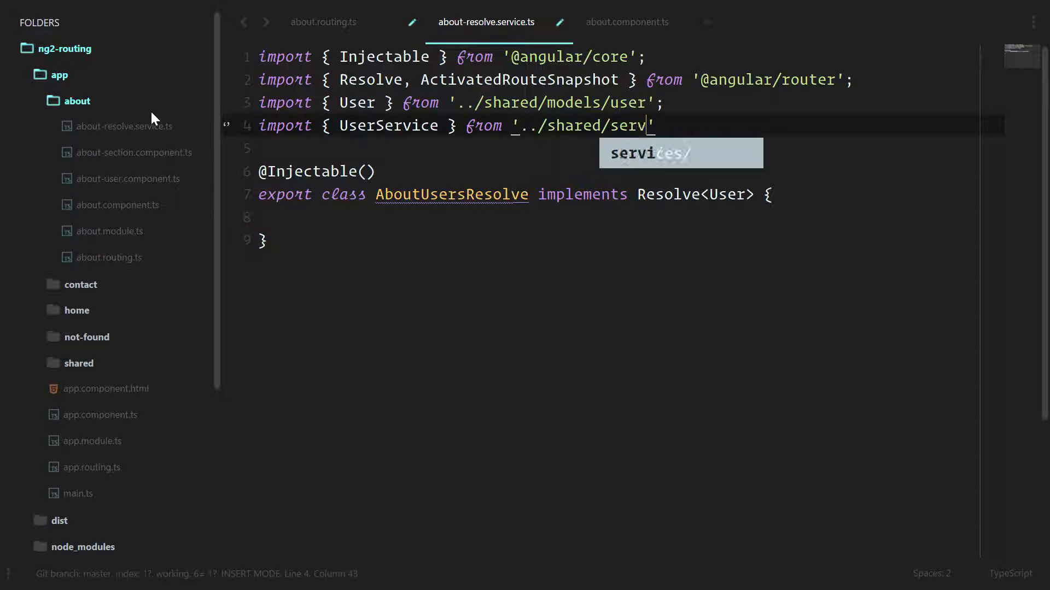
key(Tab)
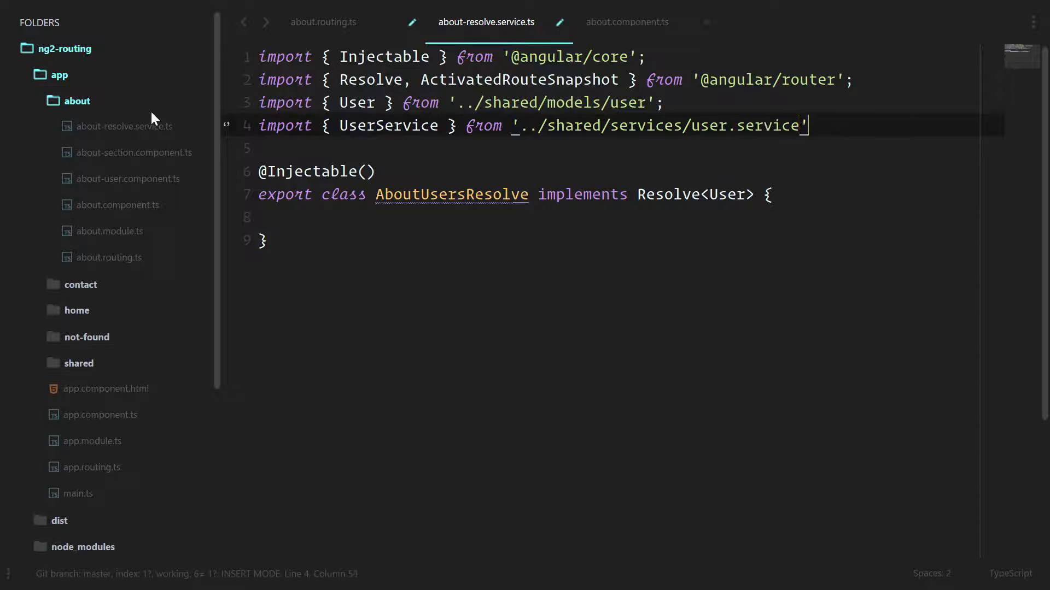
- Add constructor(private service: UserService) to AboutUsersResolve
text(constructo)
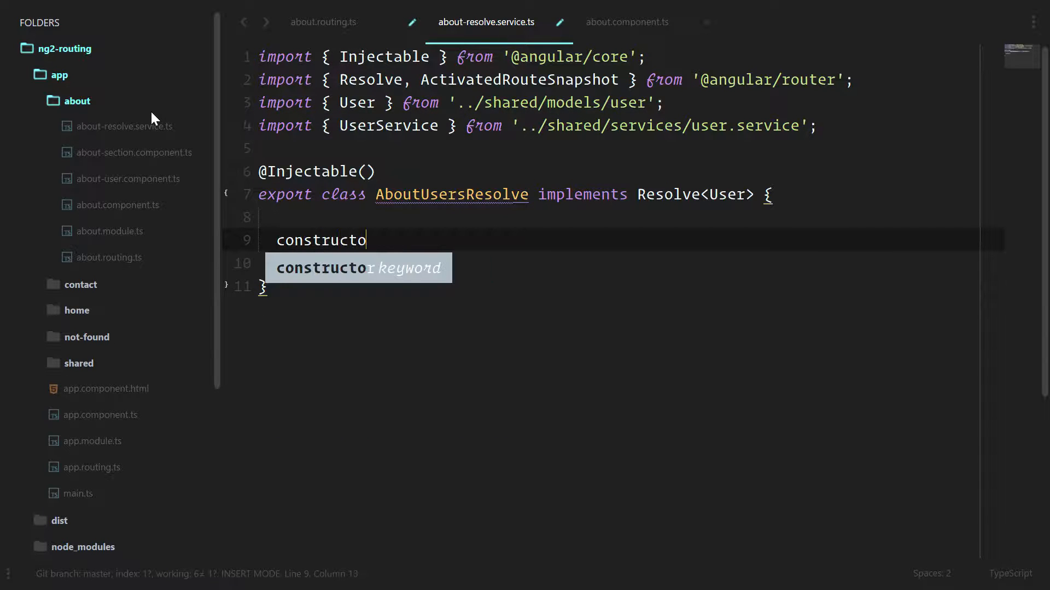
text(r(priva)
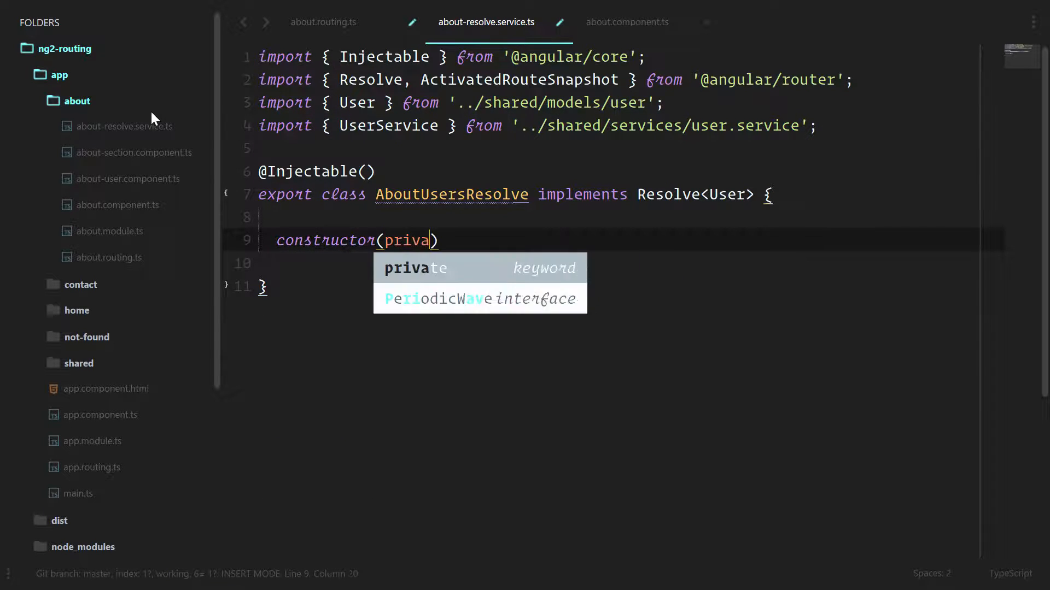
text(te service: UserService)
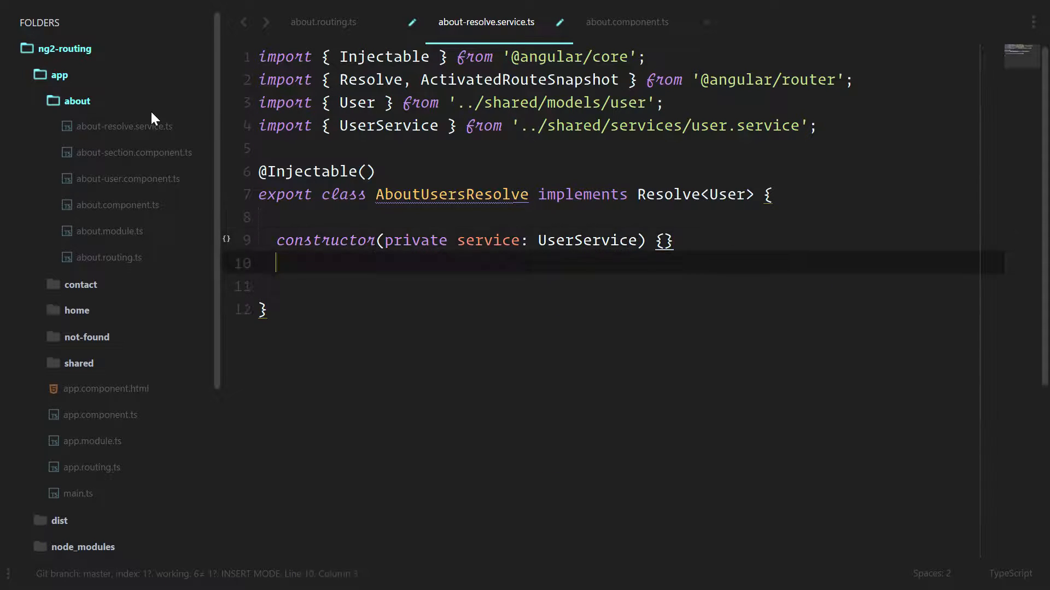
text(resolve)
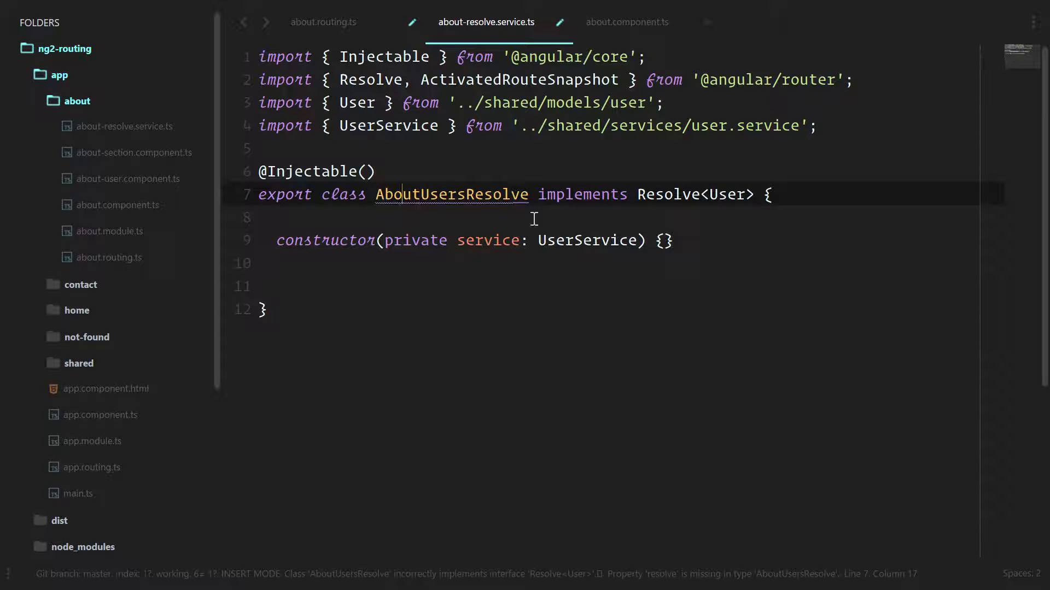
mouse_move(691, 584)
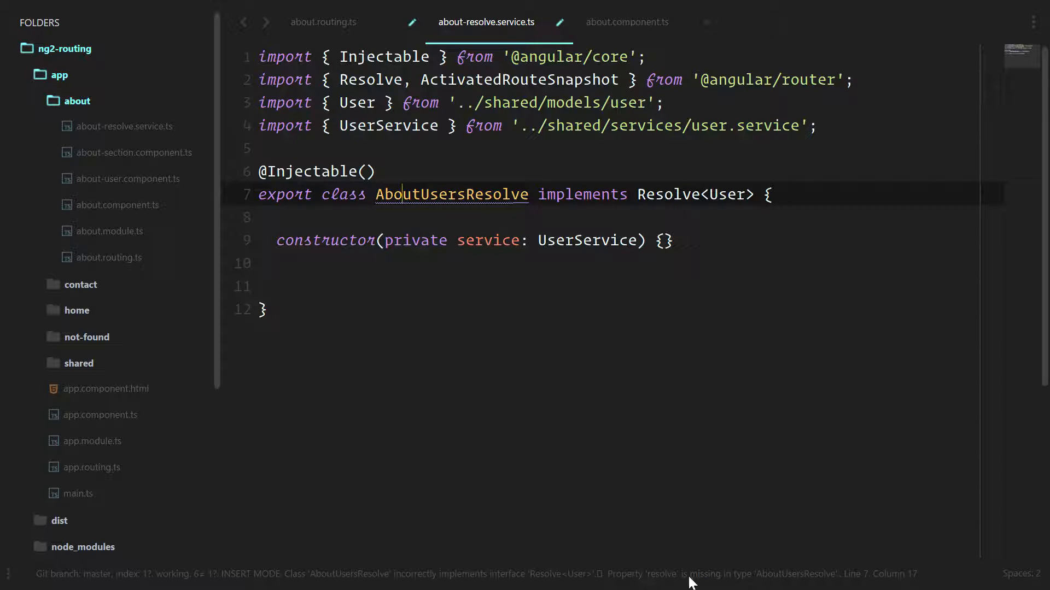
- Write resolve(route: ActivatedRouteSnapshot) returning this.service.getUsers().then(users => users)
click(440, 262)
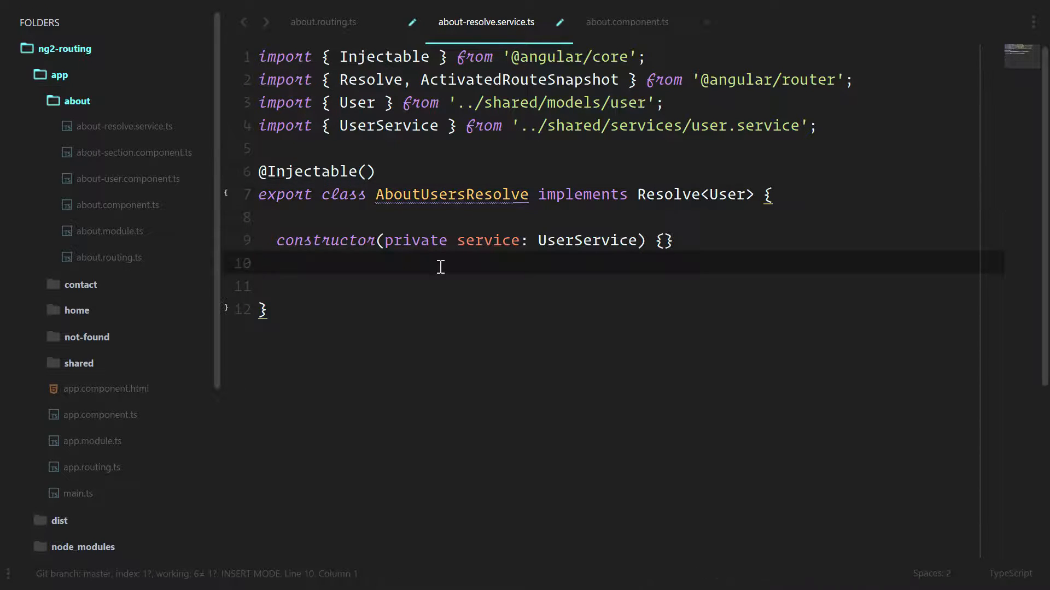
text(resolve())
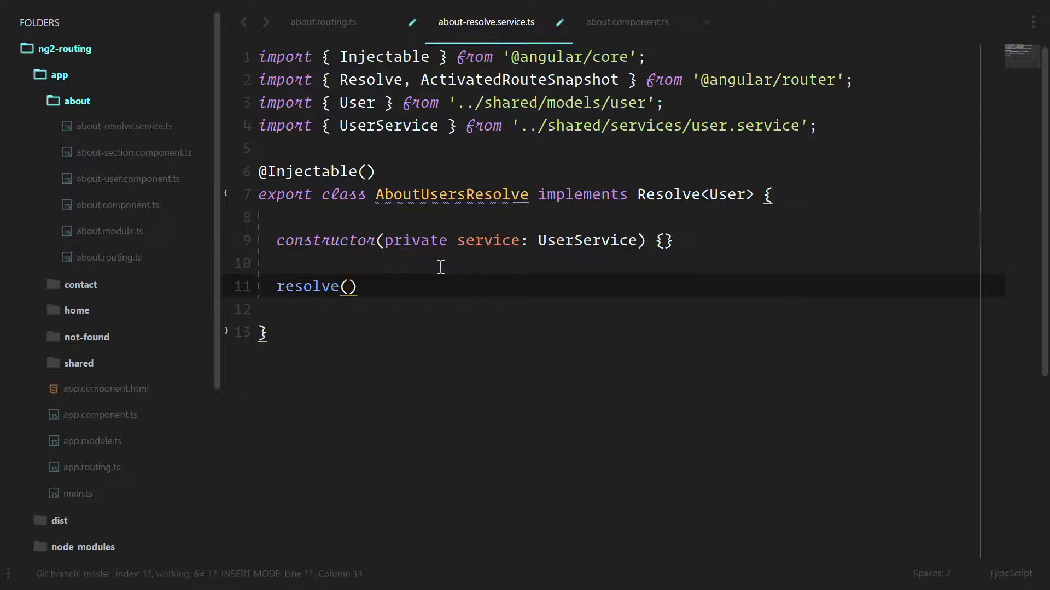
text(route: A)
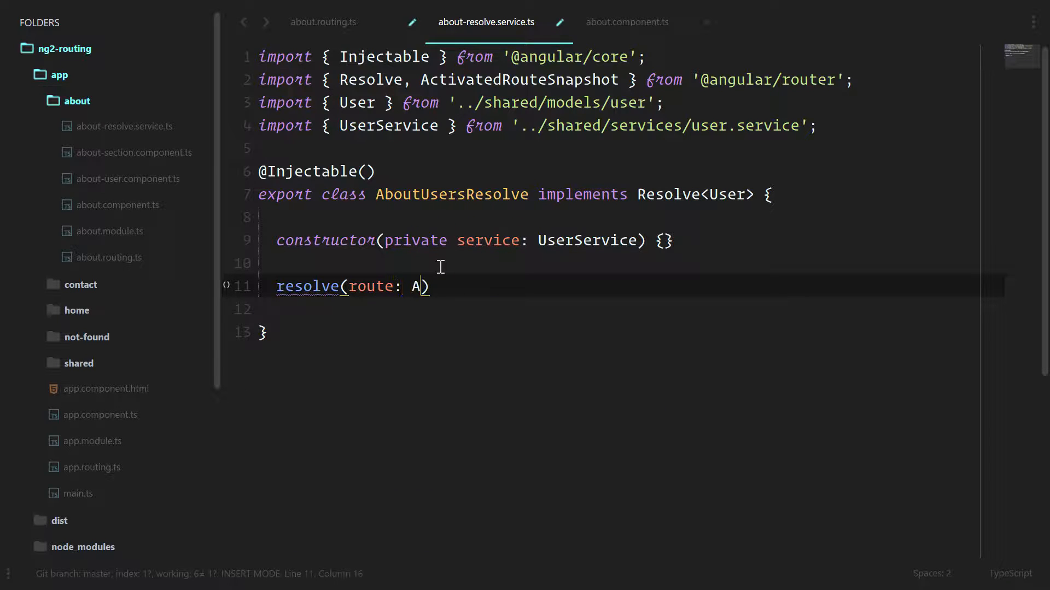
text(ctivatedRouteSnapshot)
click(631, 310)
text(re)
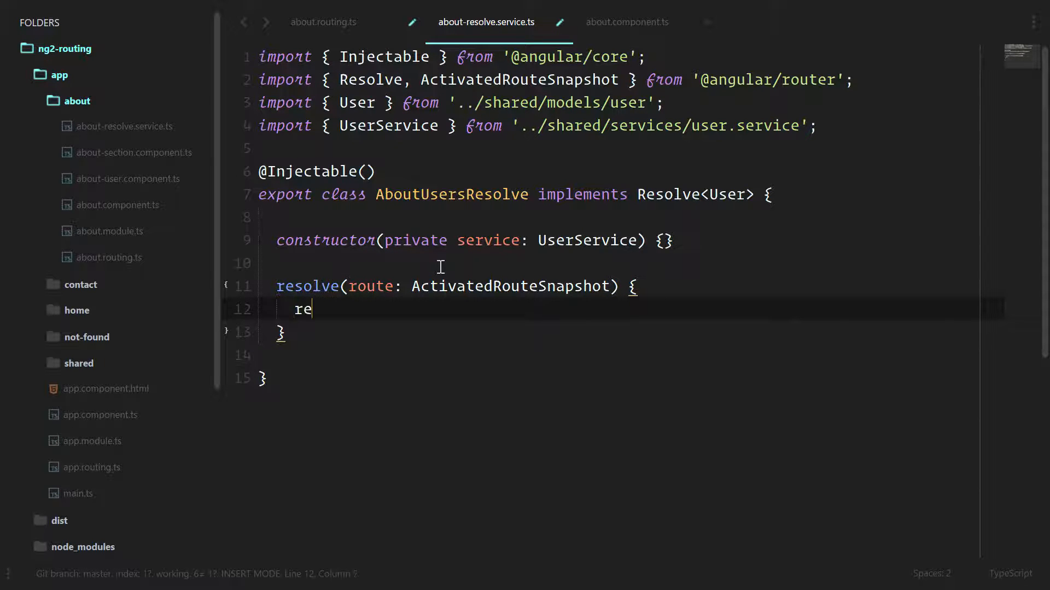
text(turn this.service.getUsers()
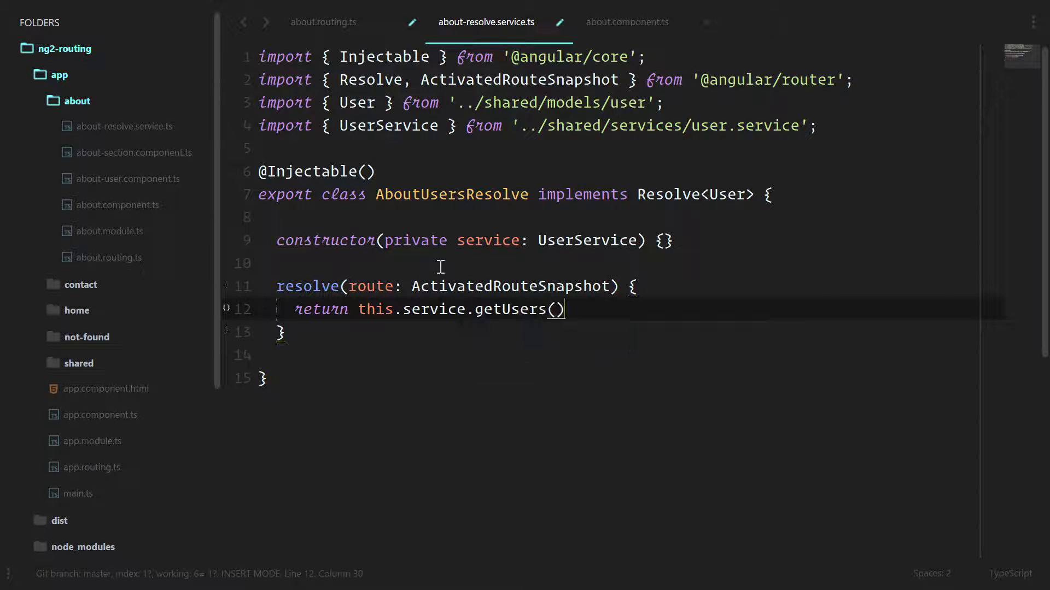
text(.then)
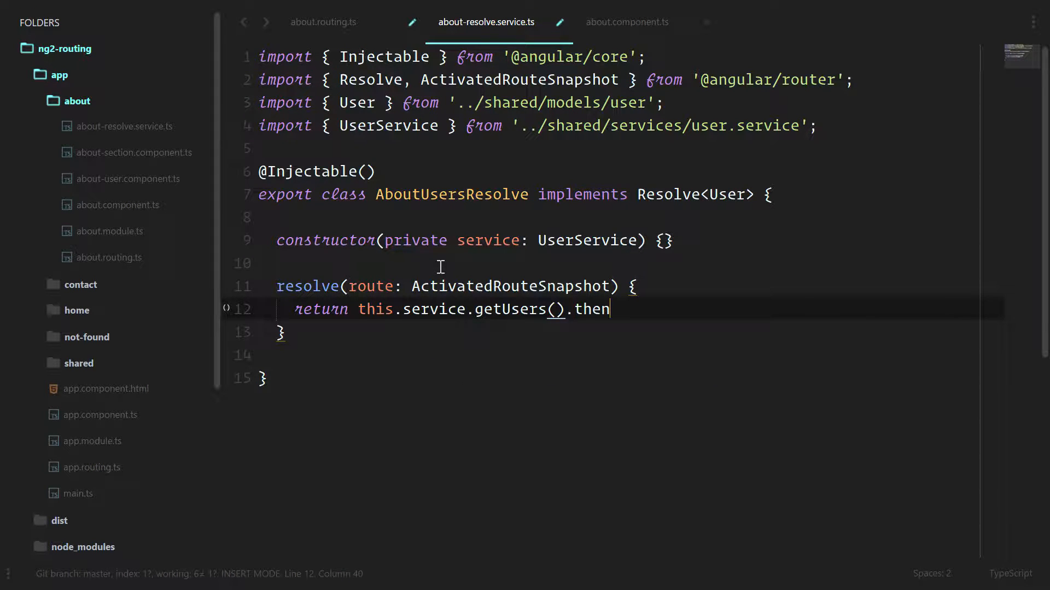
text((users => r)
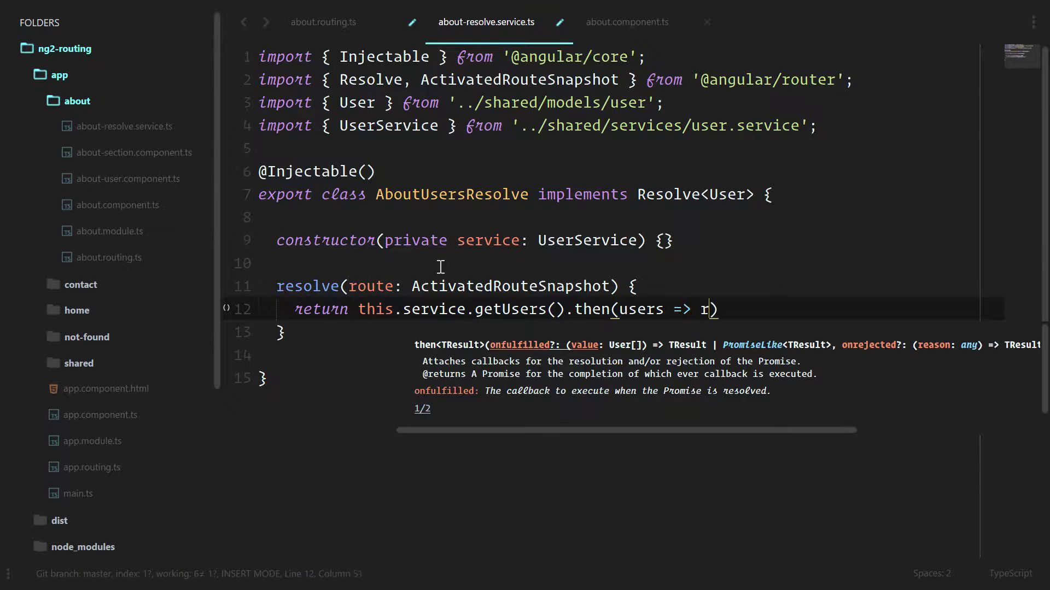
text(users);)
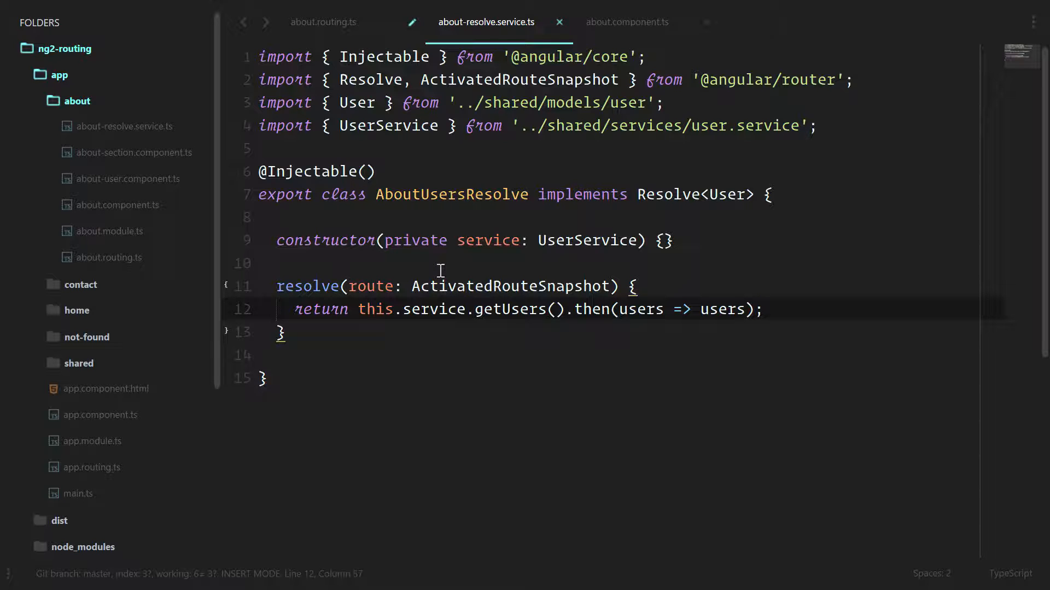
click(626, 22)
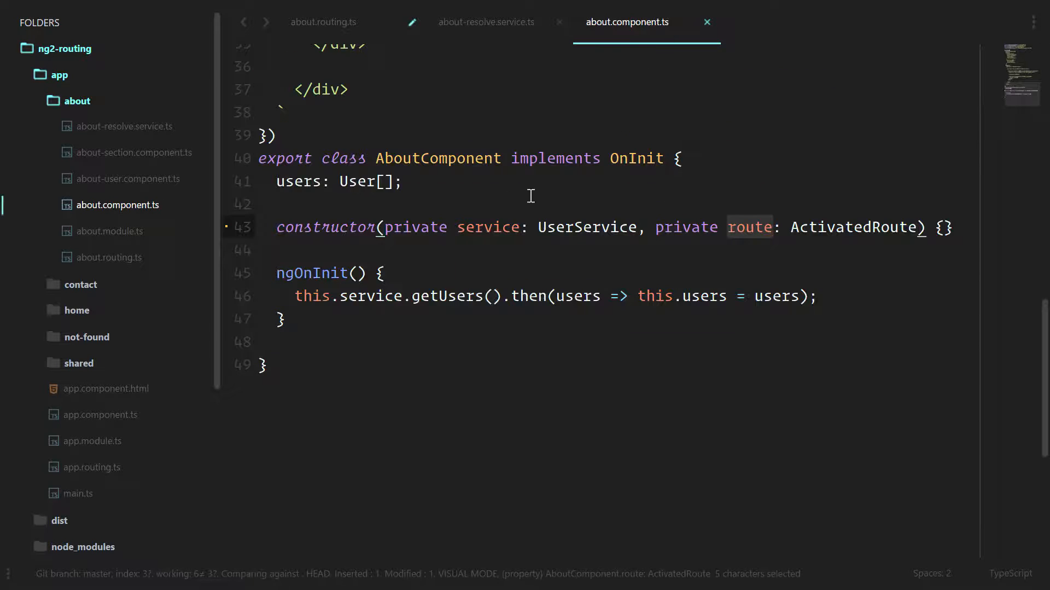
mouse_move(500, 207)
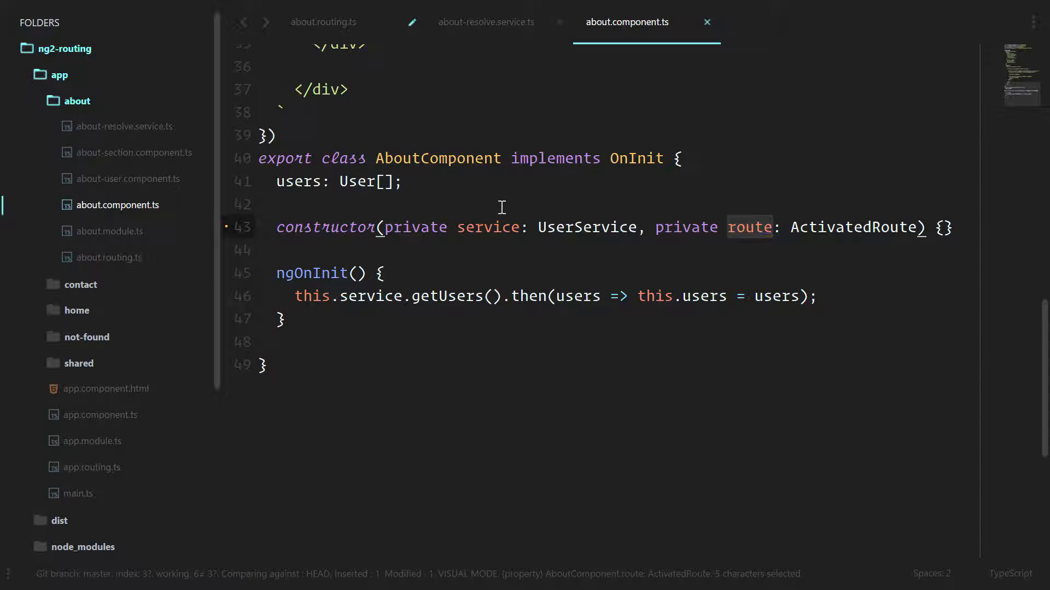
key(Escape)
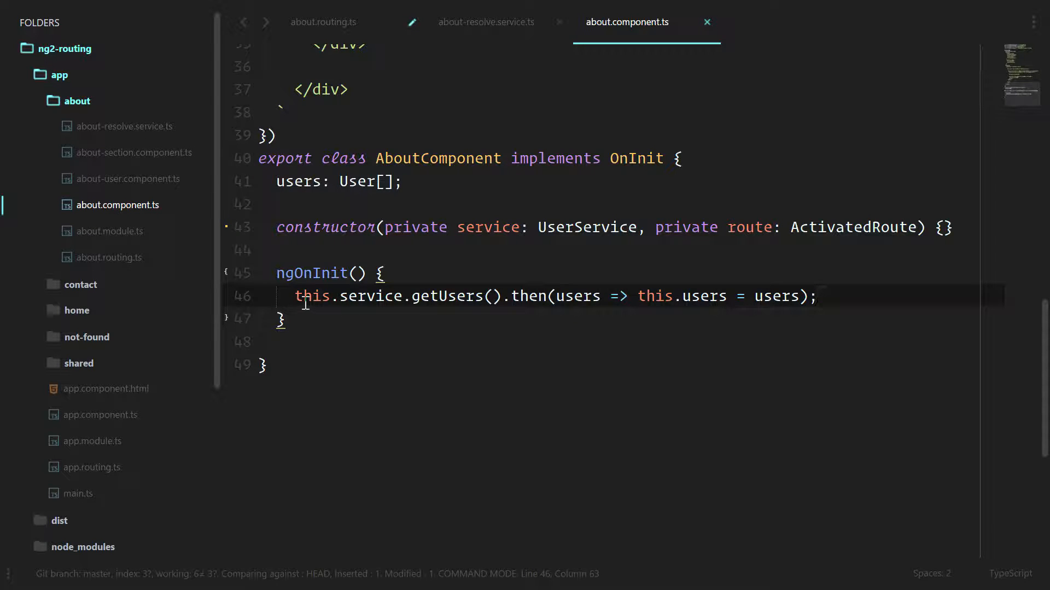
key(v)
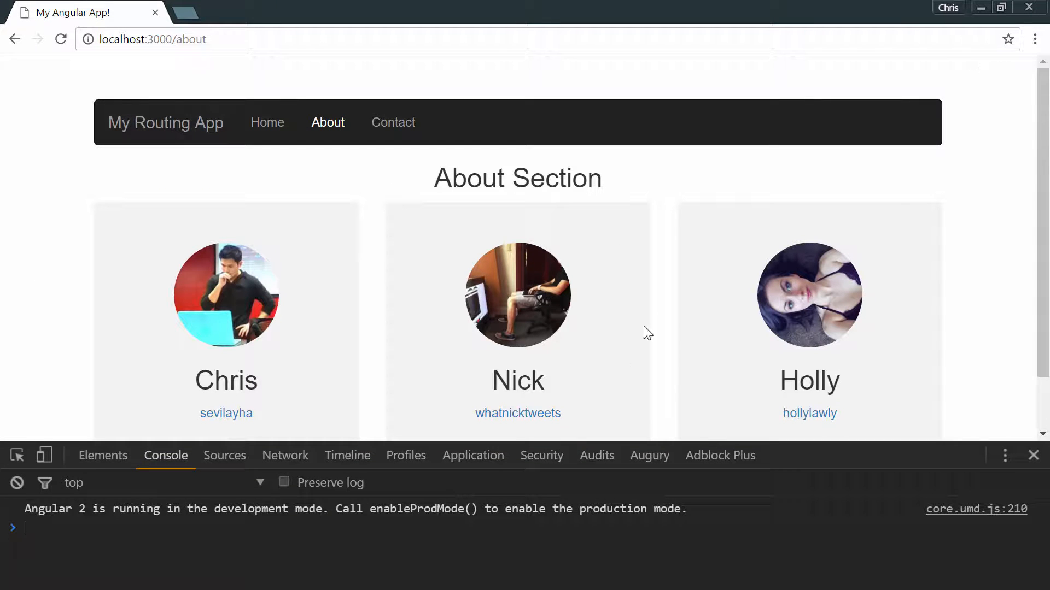
mouse_move(609, 299)
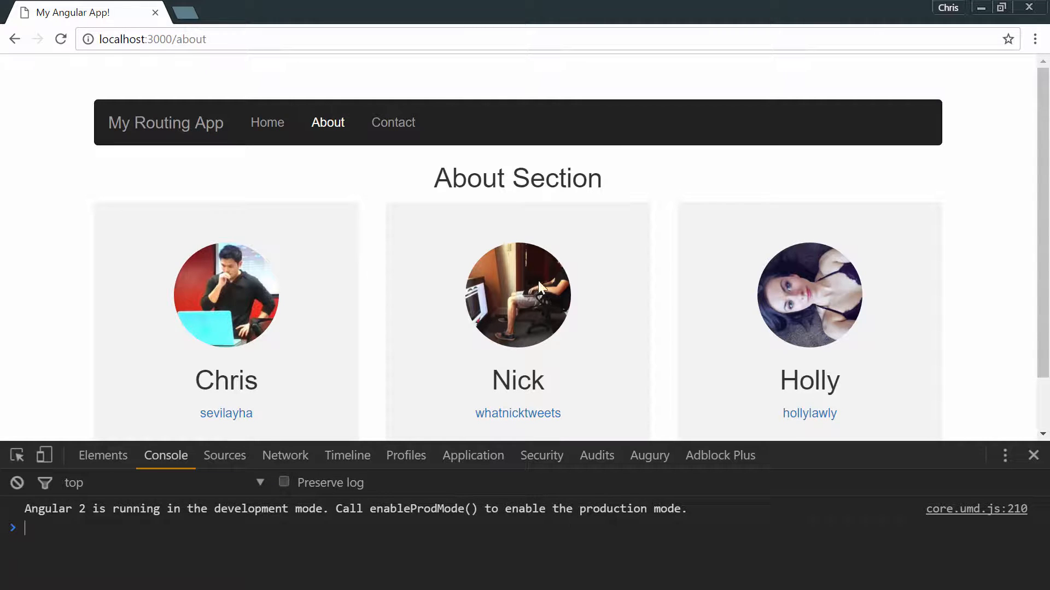
mouse_move(672, 254)
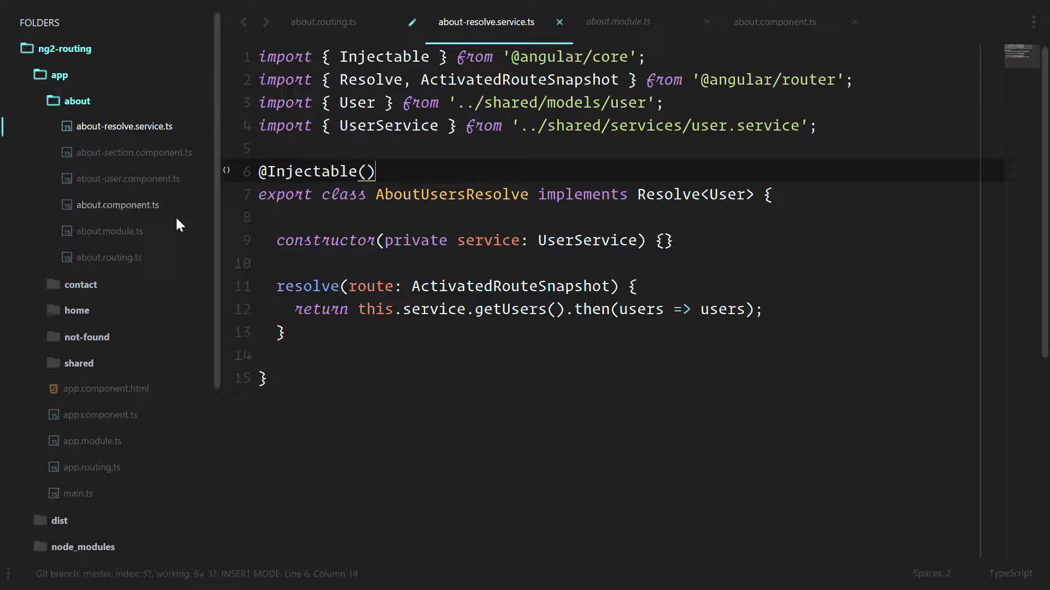
- In about.module.ts, import AboutUsersResolve from './about-resolve.service'
click(617, 22)
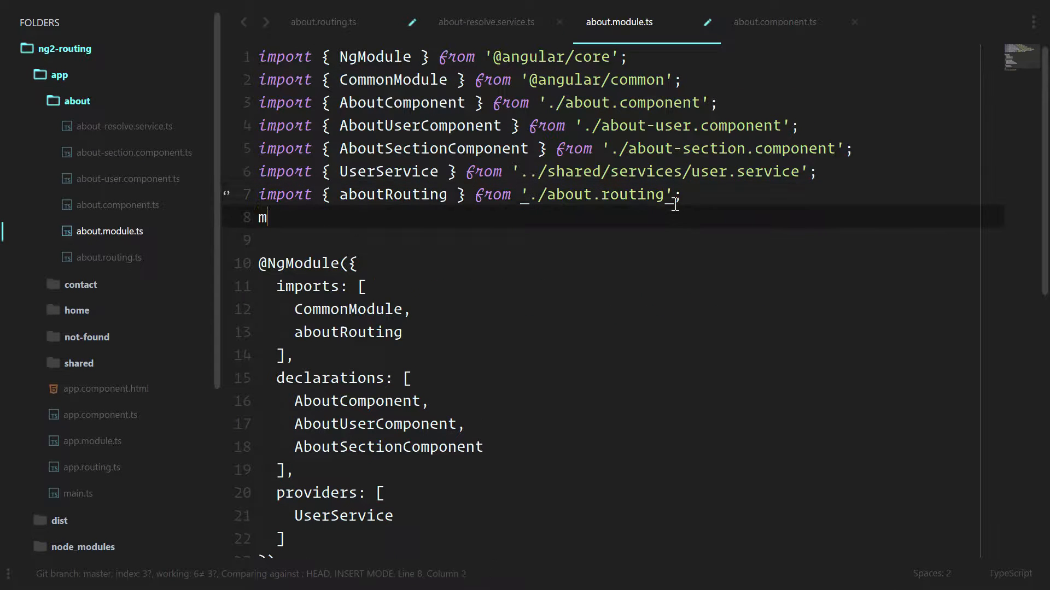
text(import { A })
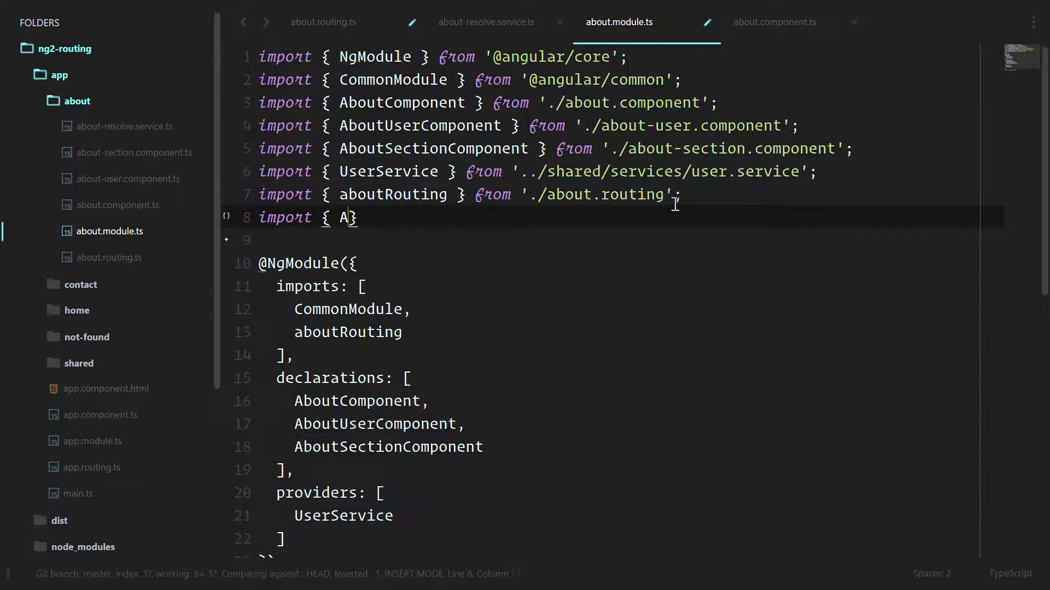
text(boutUsers)
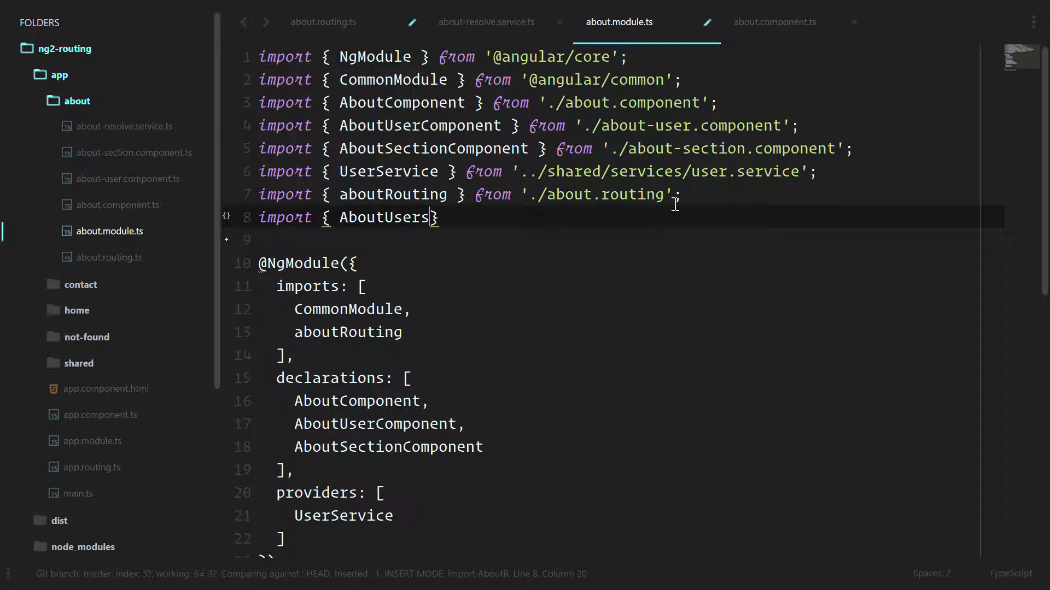
text(Resolve } from '.')
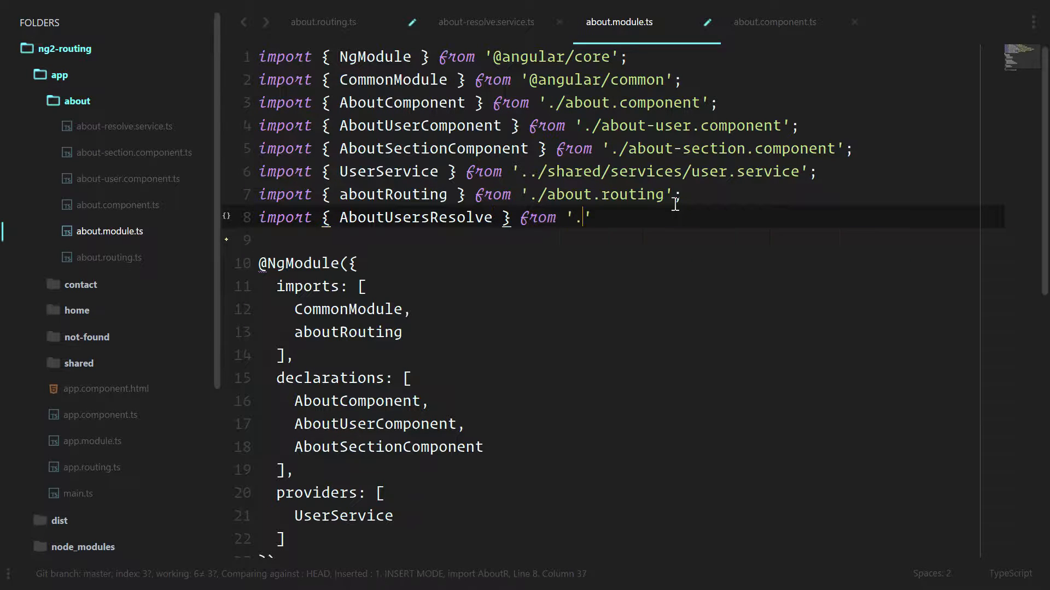
text(/about-resolve.)
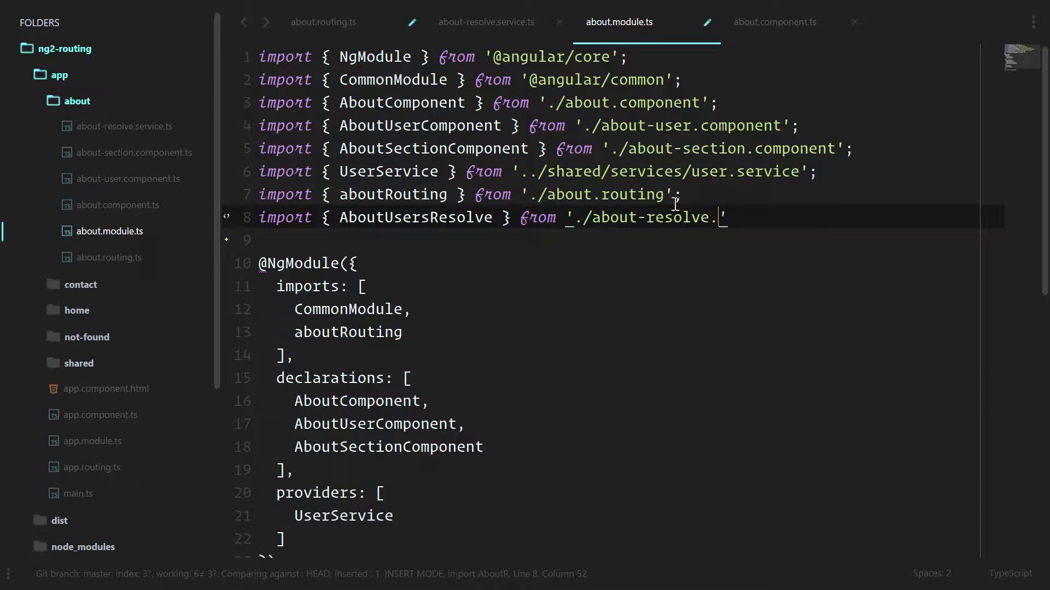
text(service)
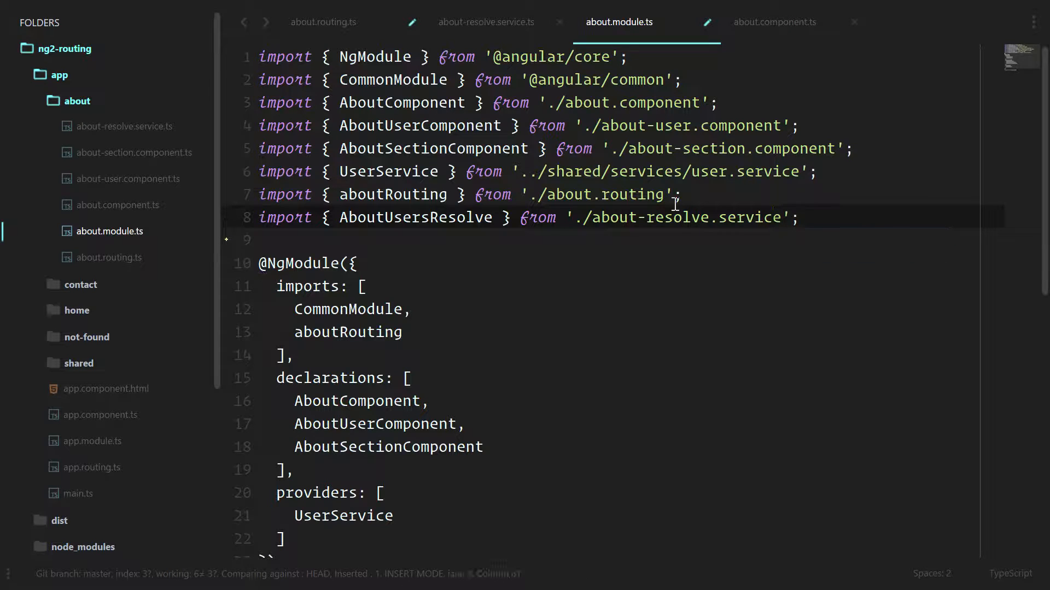
- Find UserService in providers and begin adding AboutUsersResolve after it
text(servi)
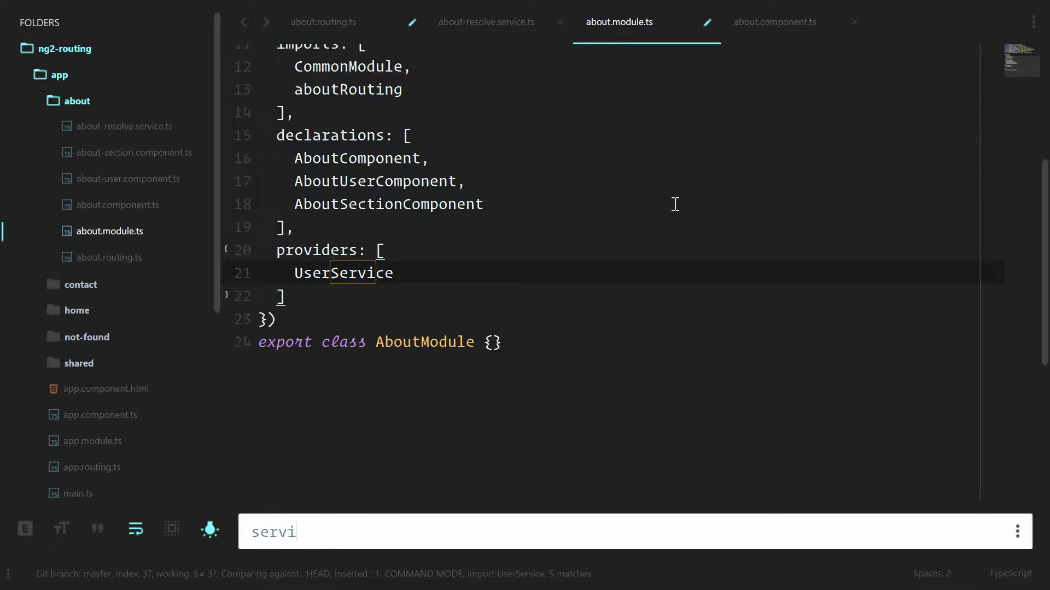
key(enter)
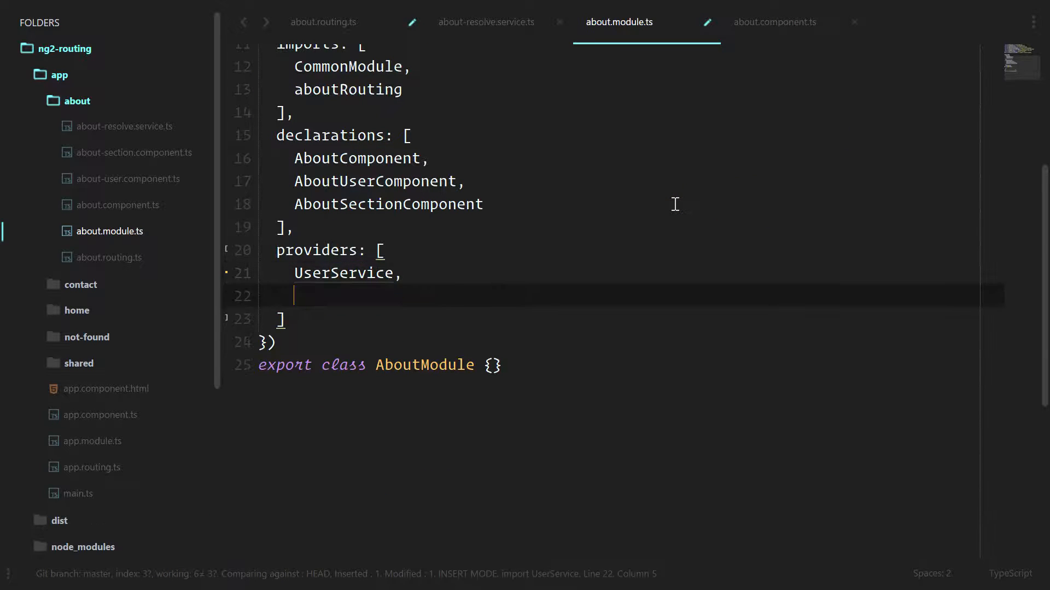
text(Abo)
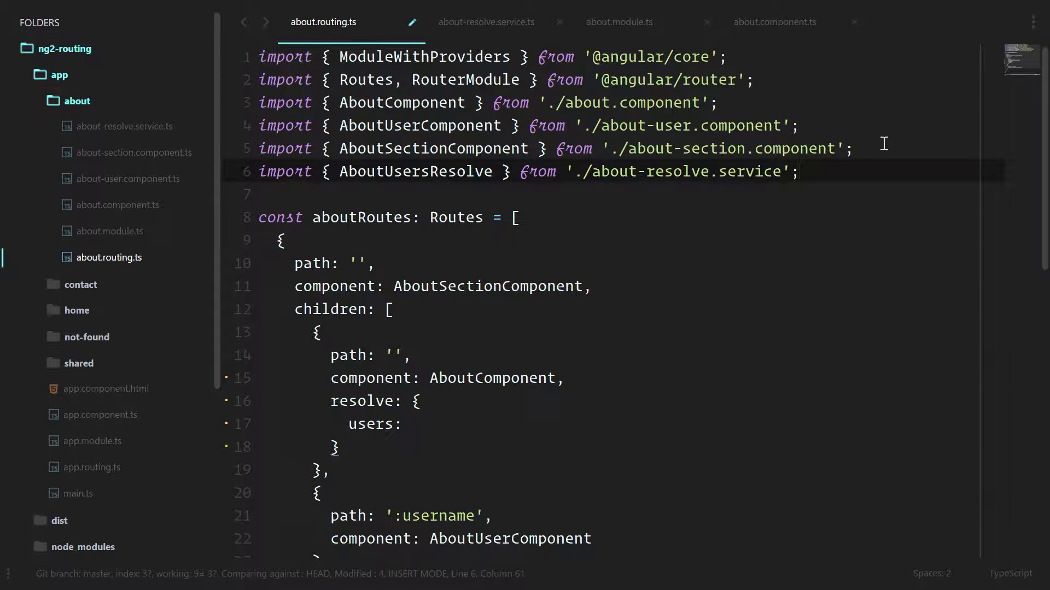
- Set the route's resolve users entry to AboutUsersResolve and save
scroll(down, 3)
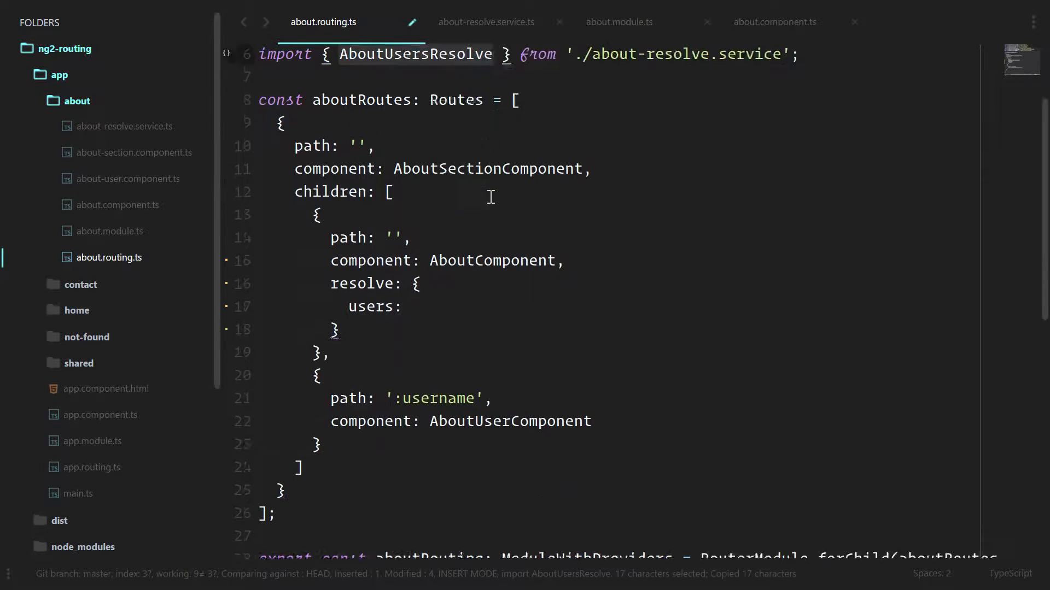
text(AboutUsersResolve)
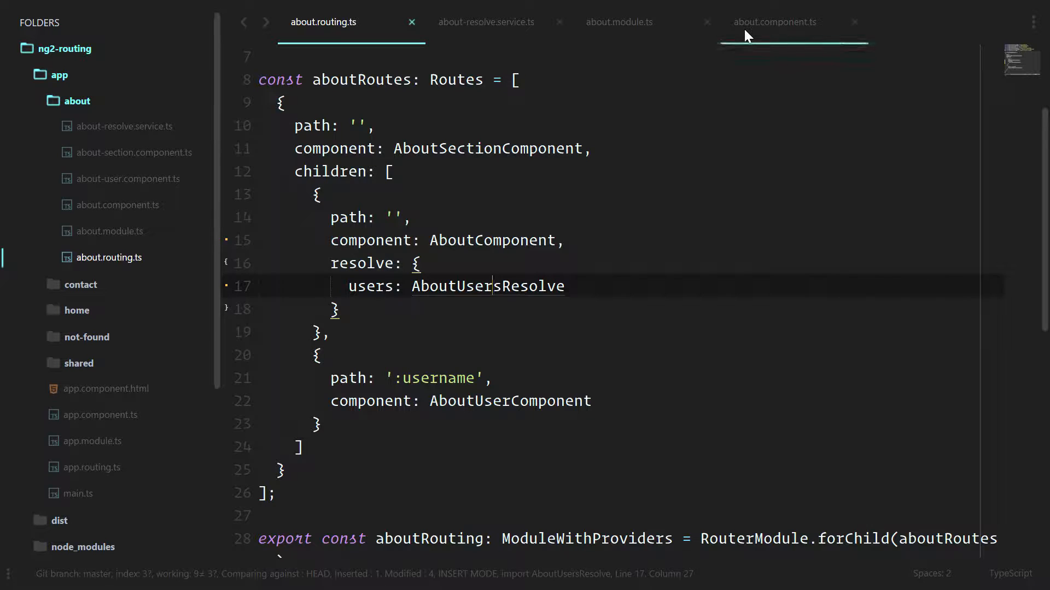
- In about.component.ts ngOnInit, add a line starting this.route.data.forEach(data => ...)
click(774, 22)
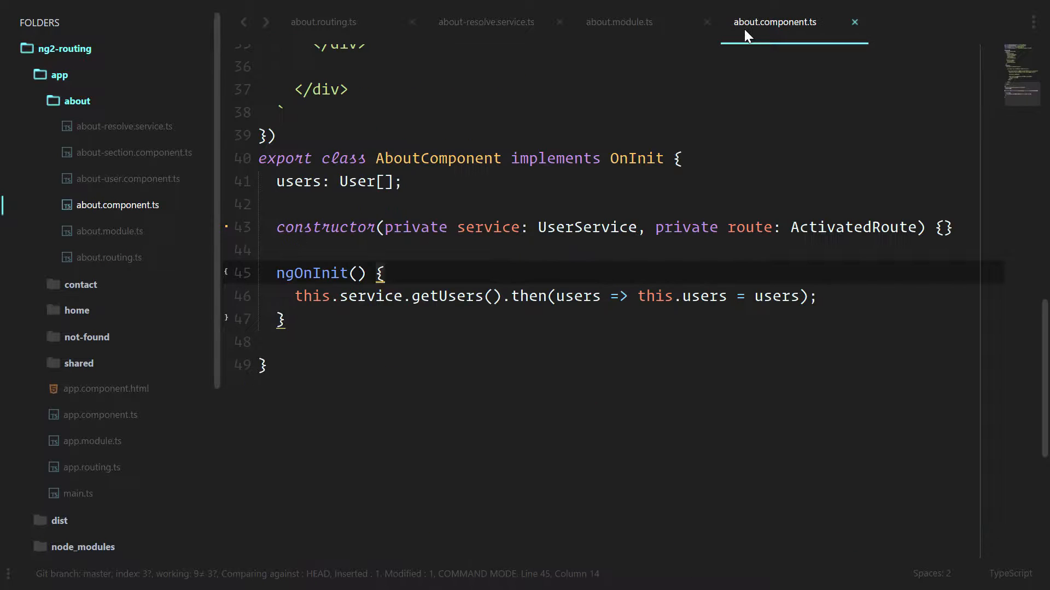
key(i)
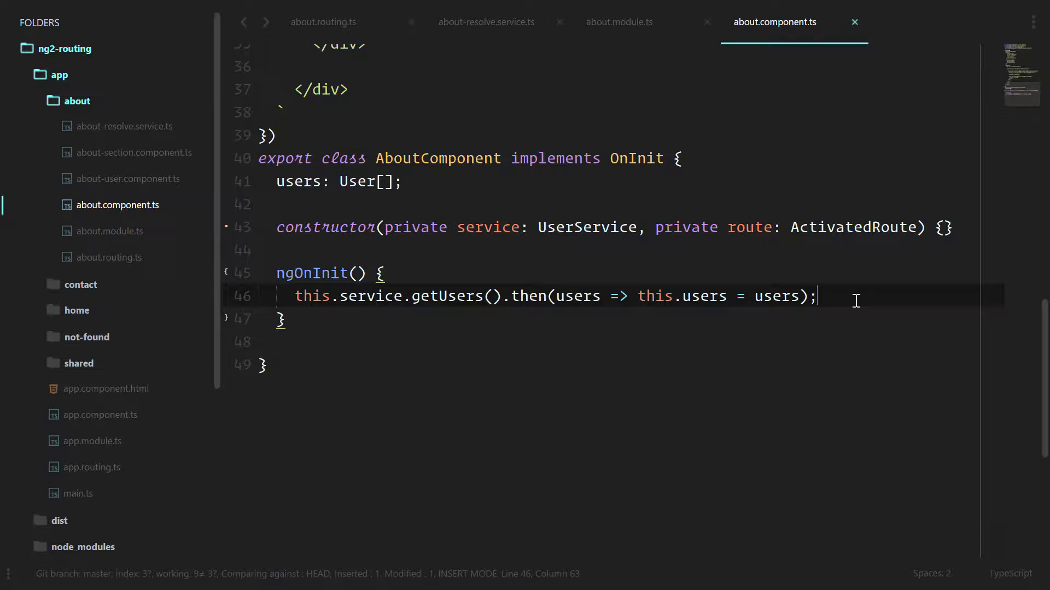
key(enter)
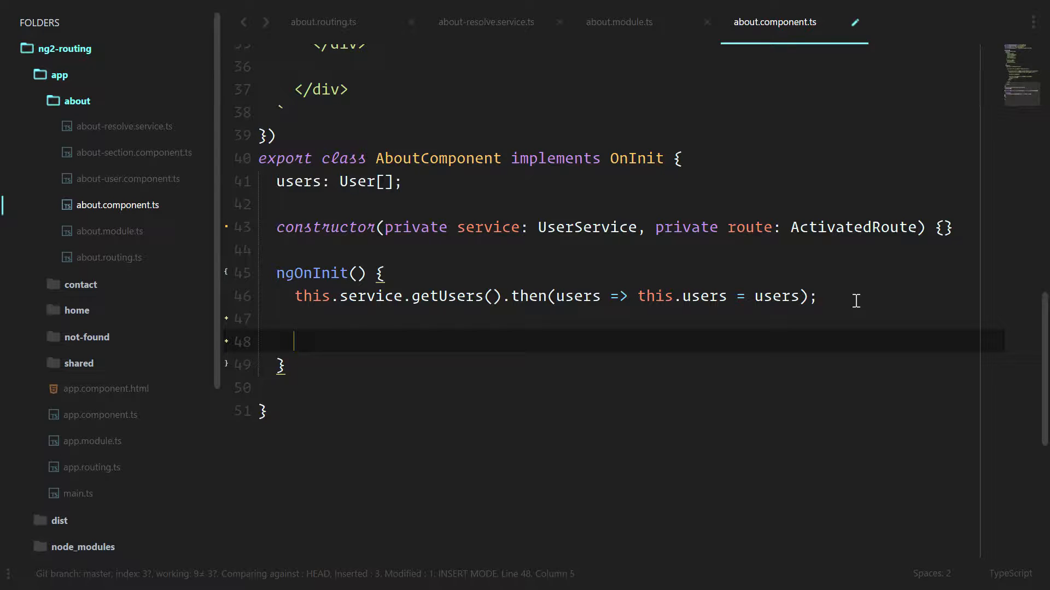
text(this.)
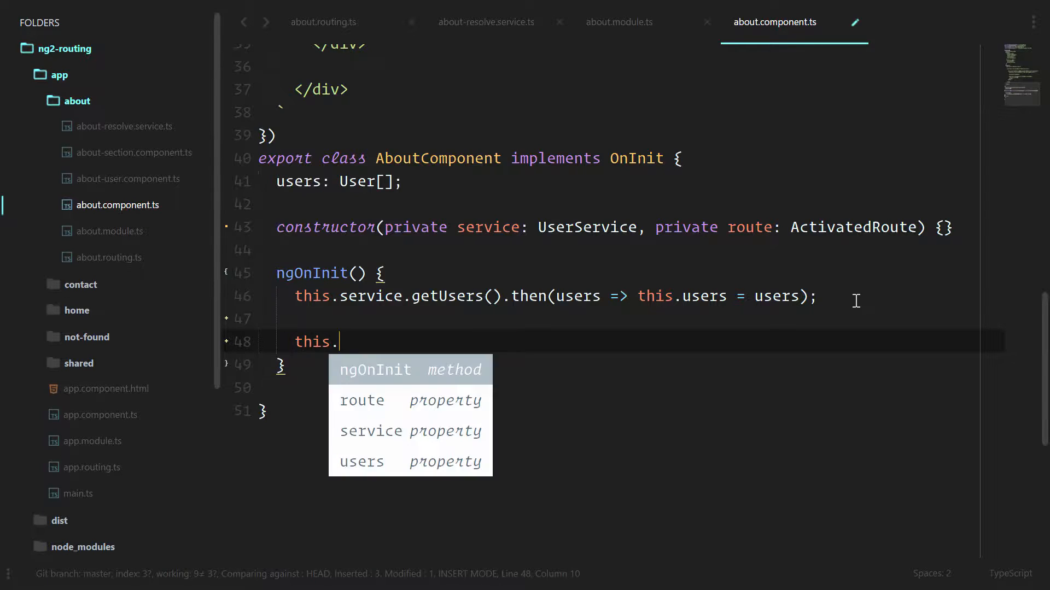
text(route.data.for)
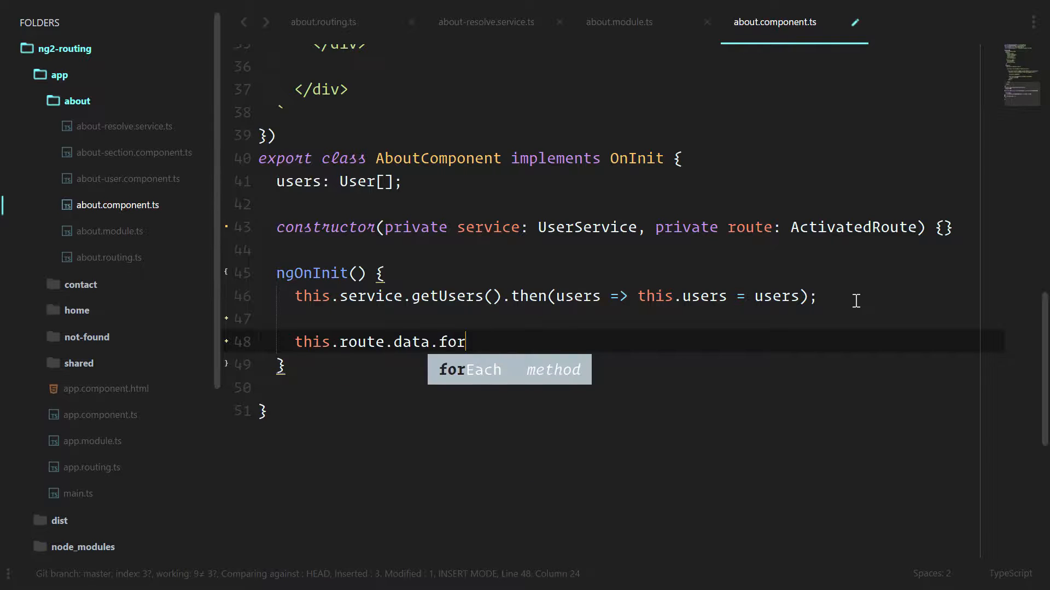
text(Each(data =)
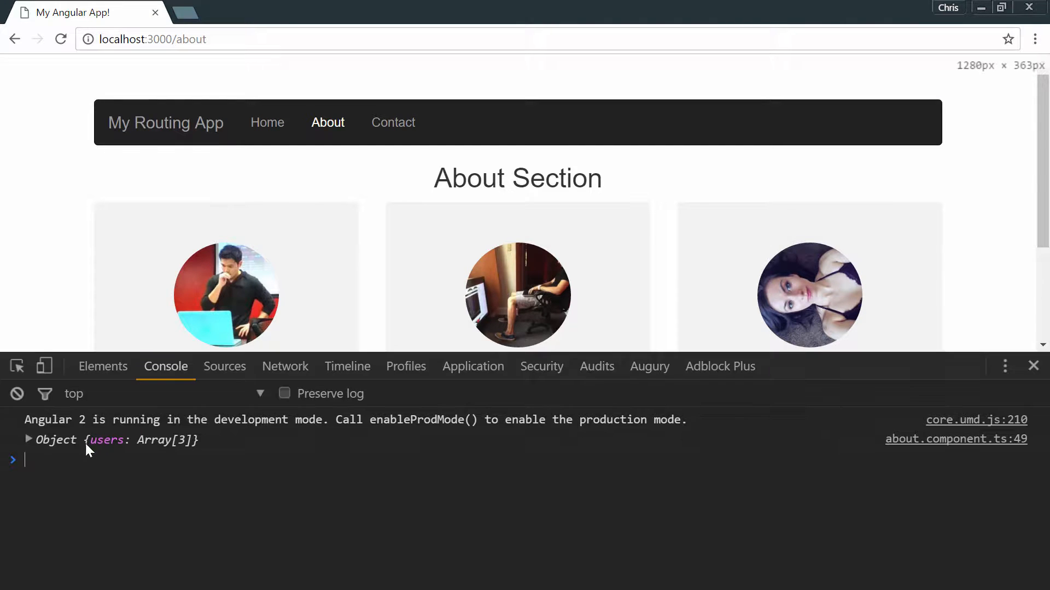
- Expand the logged Object {users: Array[3]} in the DevTools console
click(29, 440)
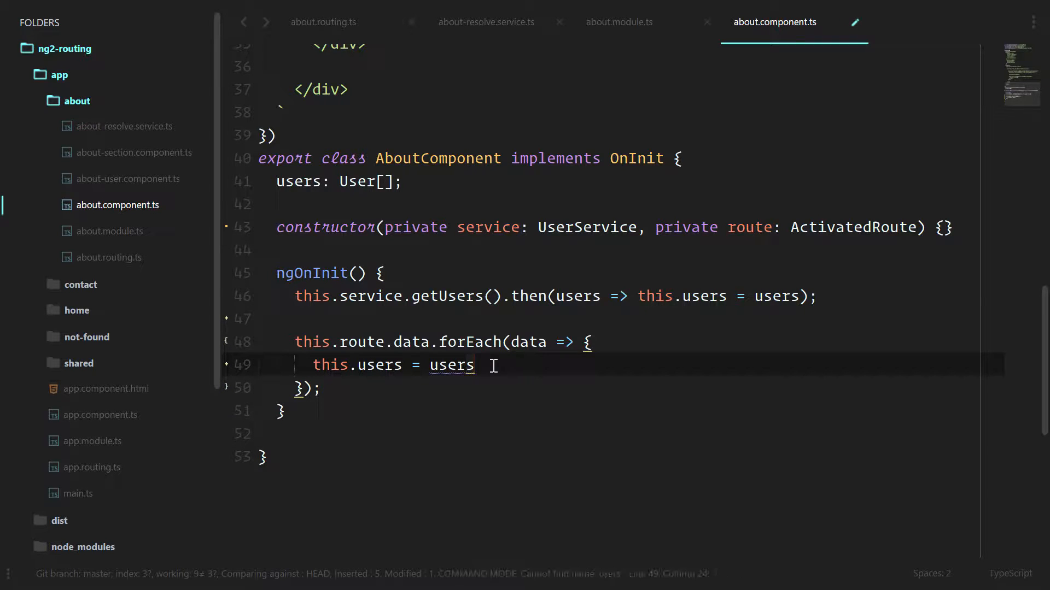
- Type the callback parameter as (data: { users: User[] }) assigning this.users = data.users
text(data.)
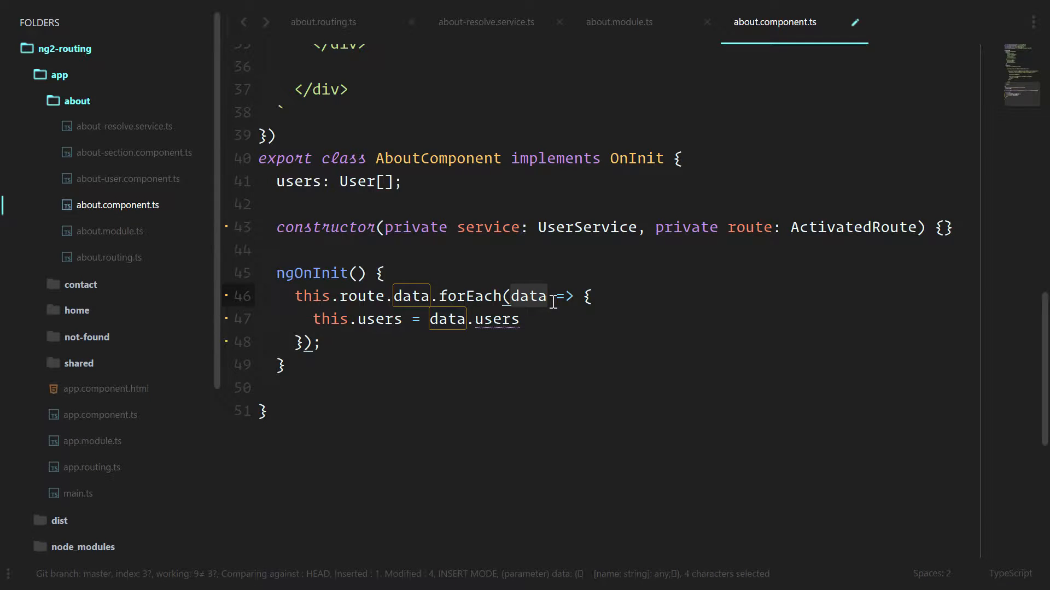
text(()
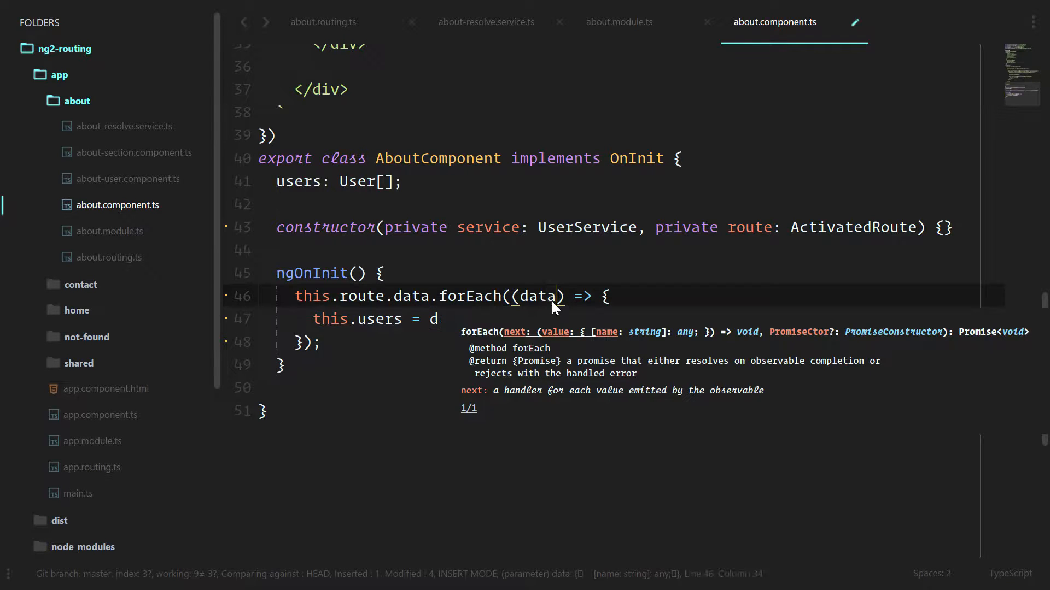
text(: { })
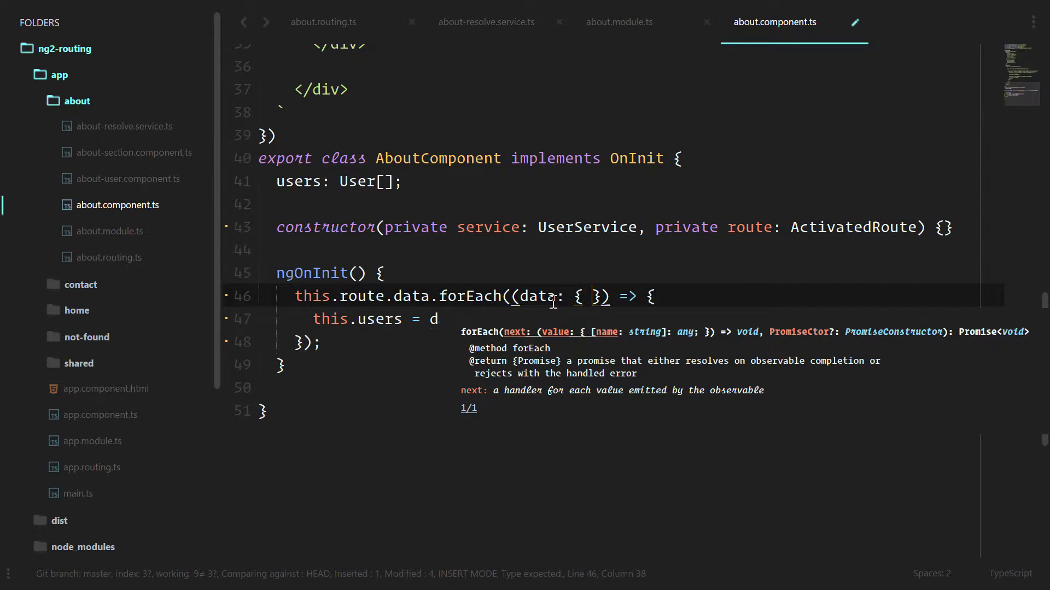
text(users: User[)
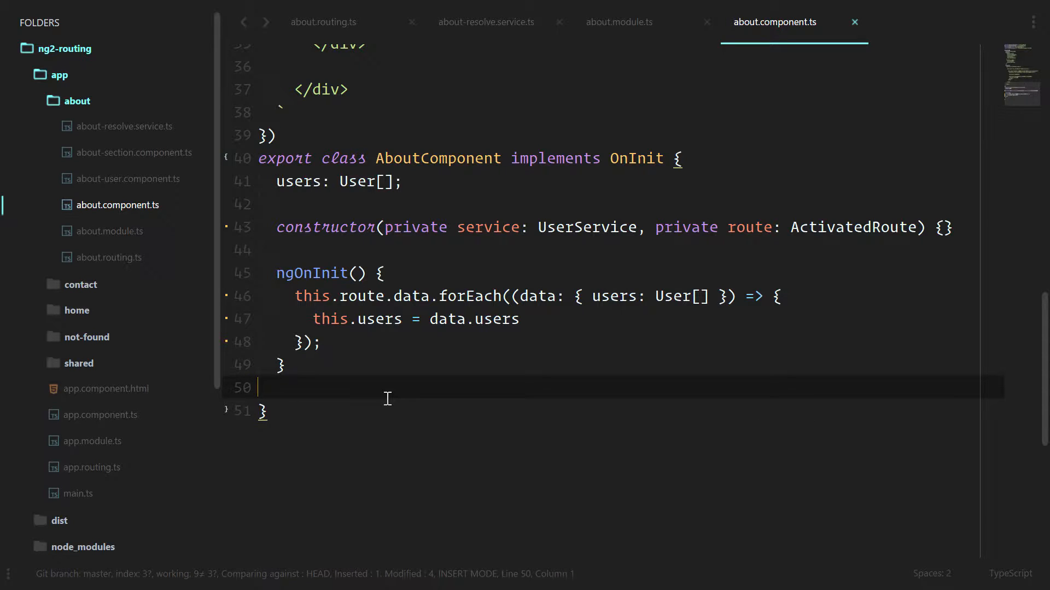
mouse_move(470, 310)
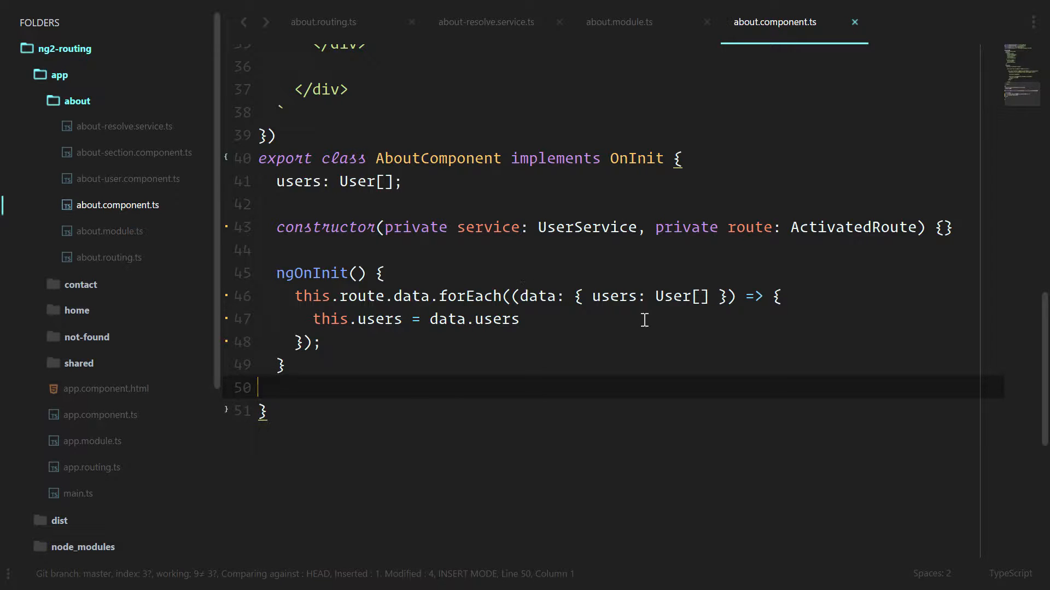
- Tidy the data.users assignment into one line and save the component file
double_click(612, 295)
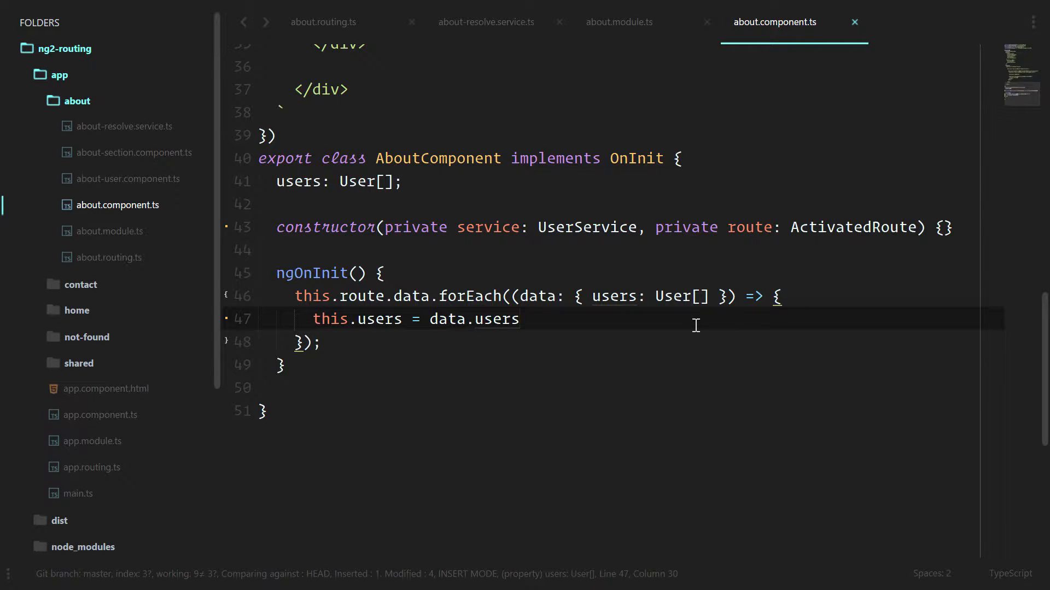
click(539, 296)
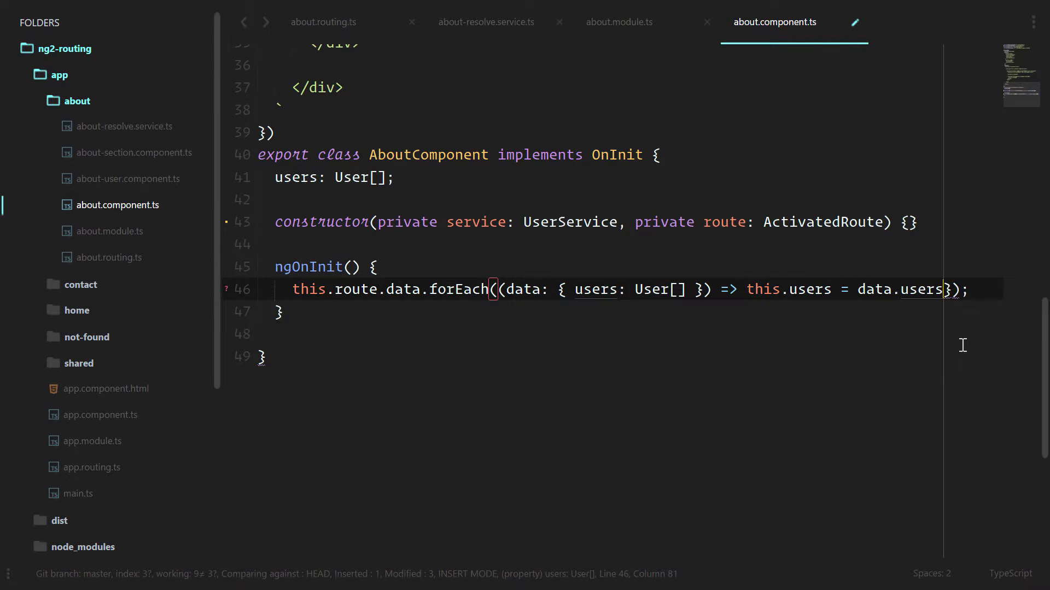
key(ctrl+s)
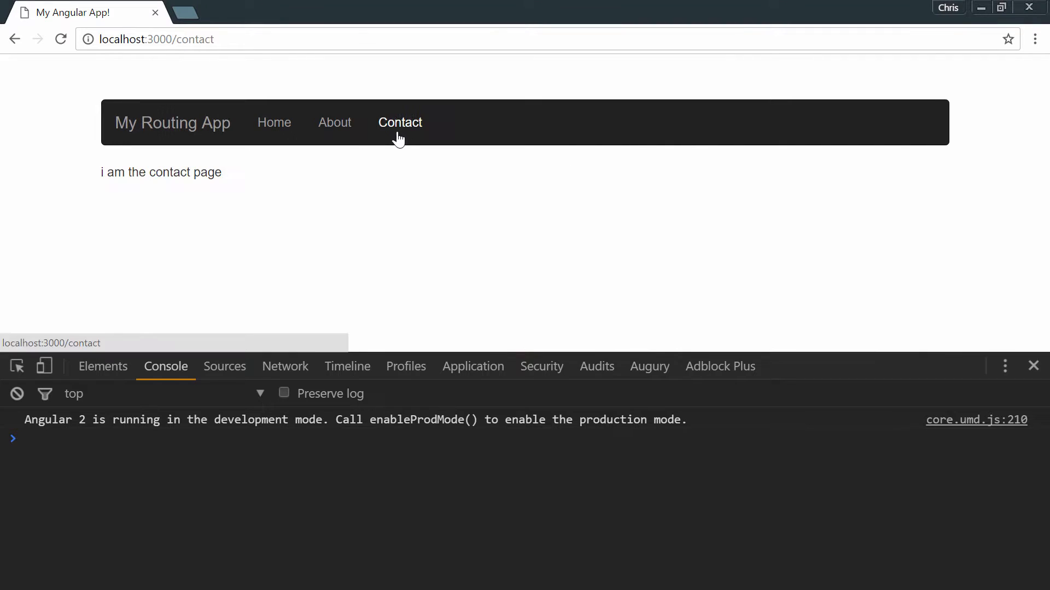
- Navigate via Contact back to About to confirm the user cards, then return to the editor
click(327, 122)
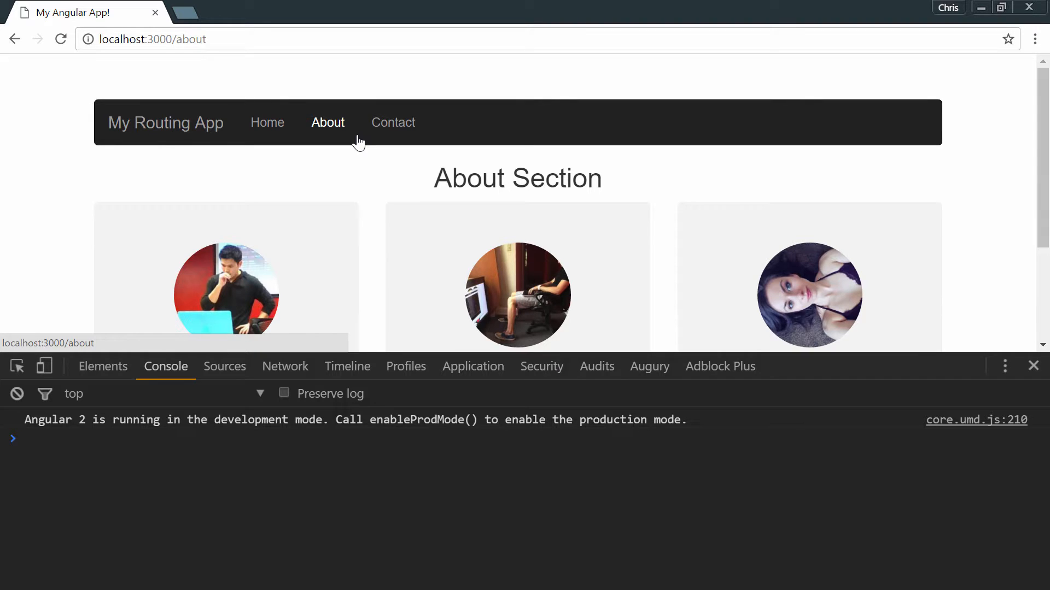
key(alt+tab)
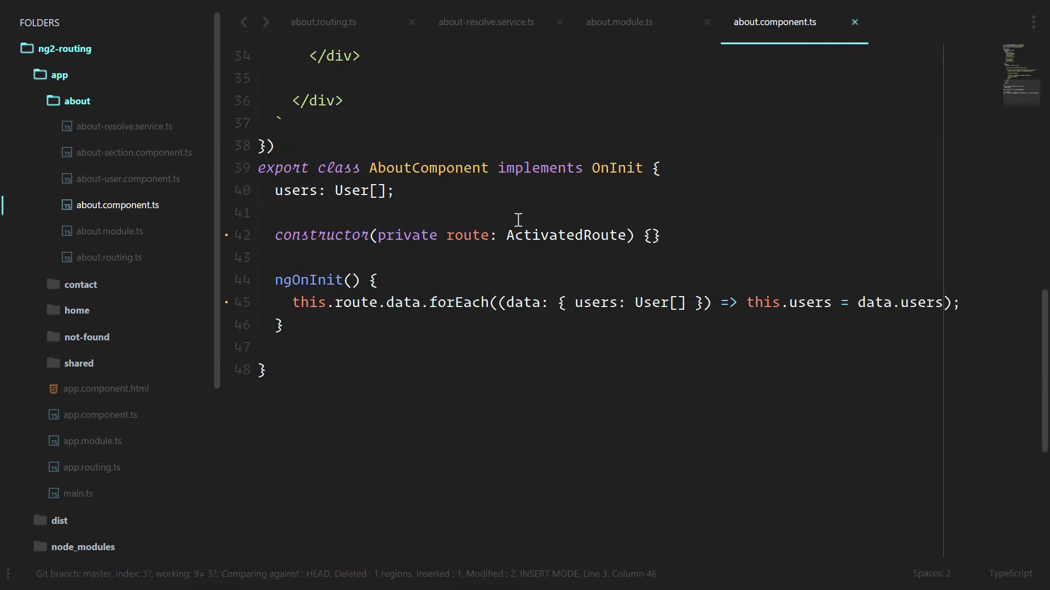
- Remove private service: UserService from the constructor and select *ngIf="users" on the row div
drag(293, 302, 420, 301)
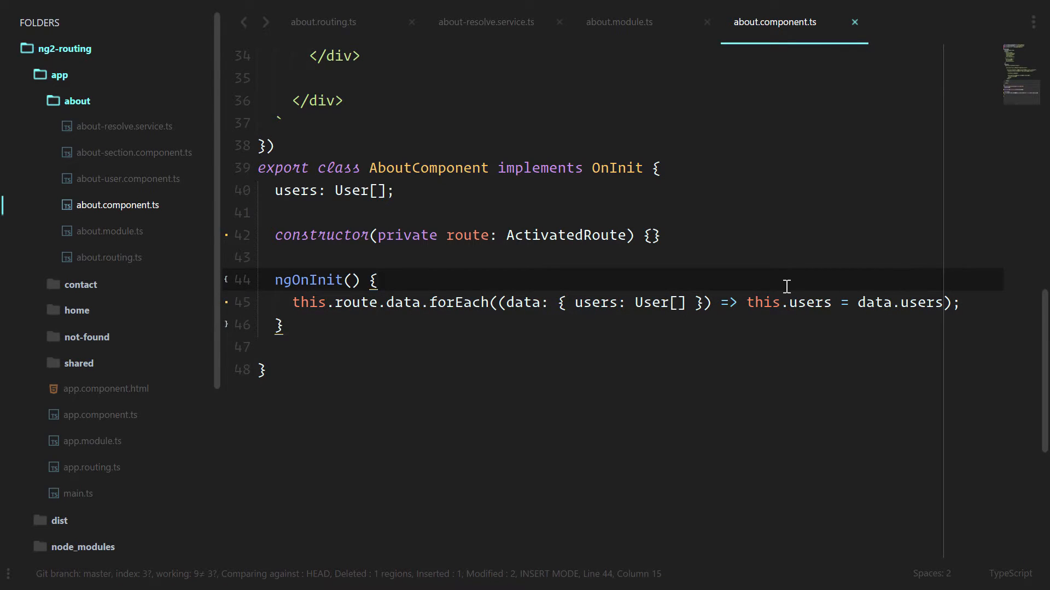
scroll(up, 3)
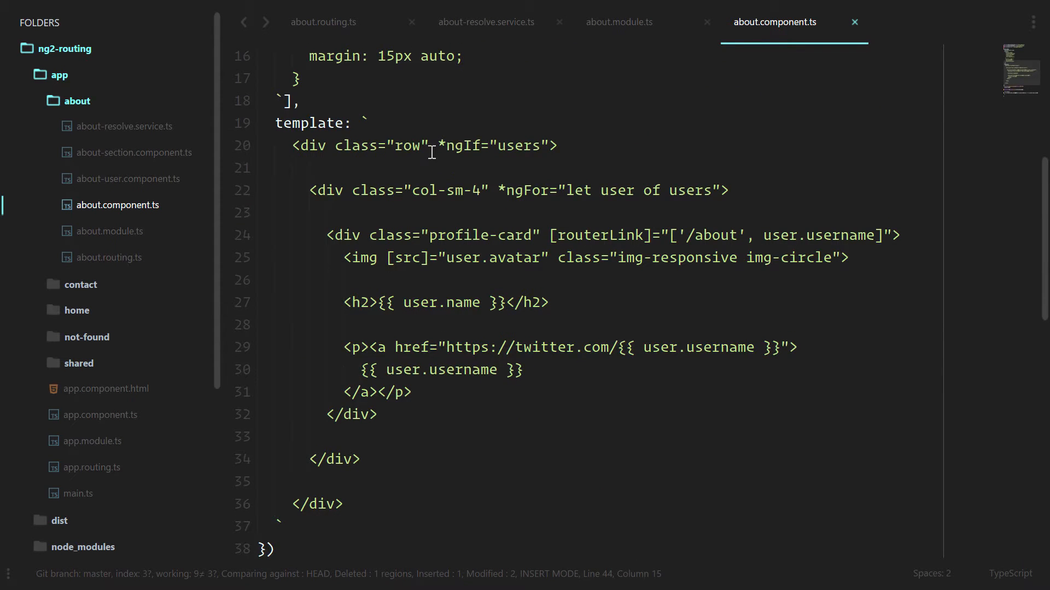
drag(437, 146, 551, 146)
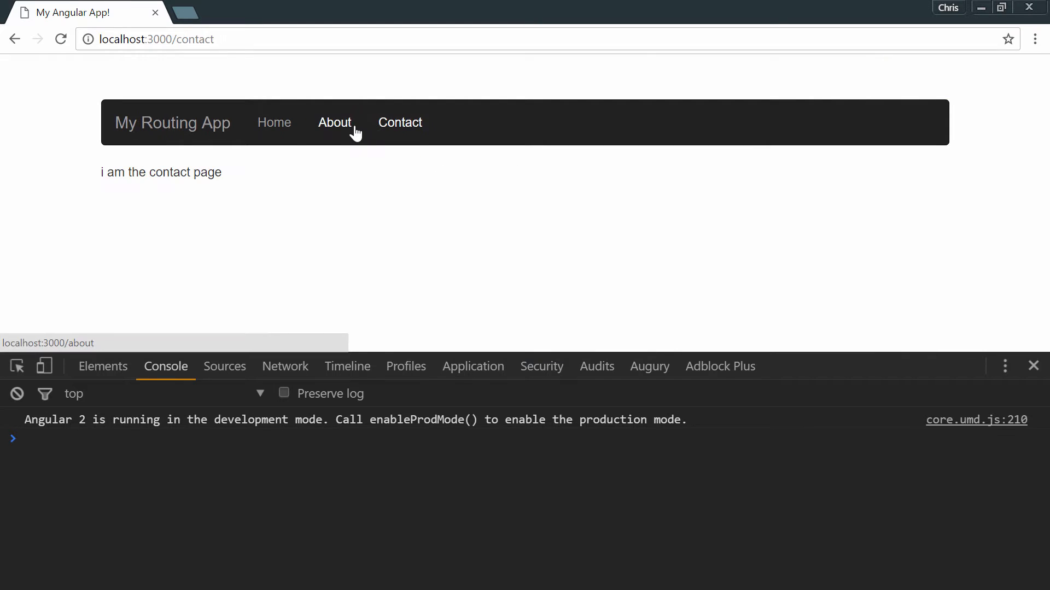
- Recheck the About page in Chrome shows three user cards, then return to the editor
click(335, 123)
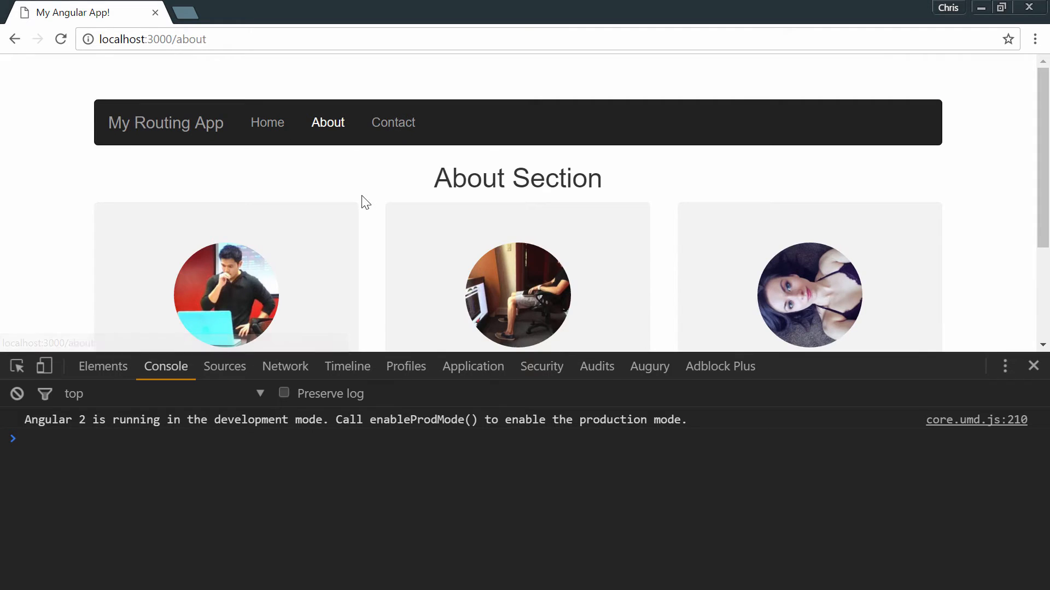
key(alt+tab)
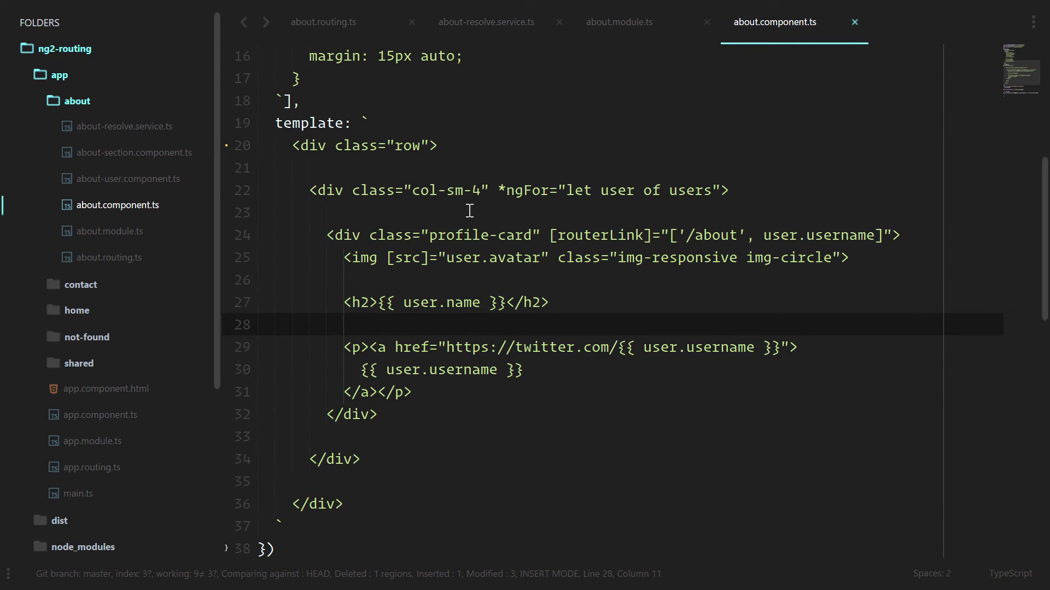
- Scroll back down from the template to the AboutComponent class
scroll(down, 3)
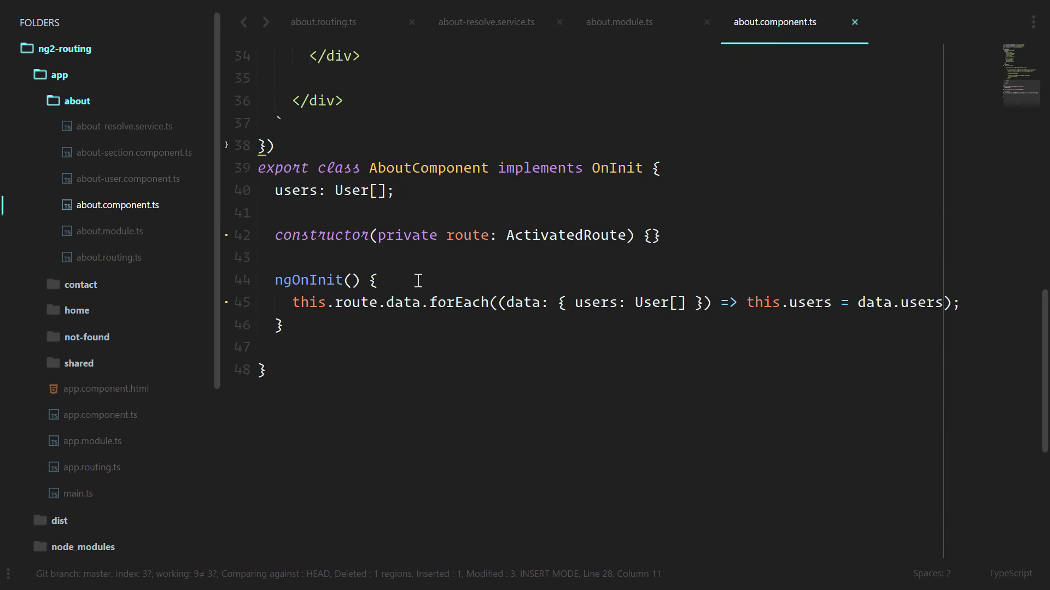